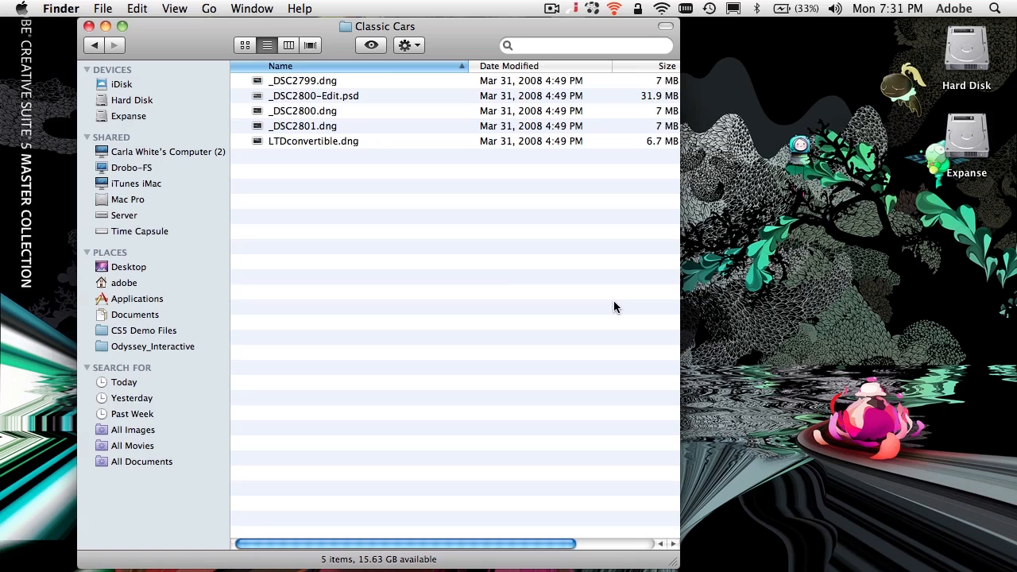
mouse_move(400, 35)
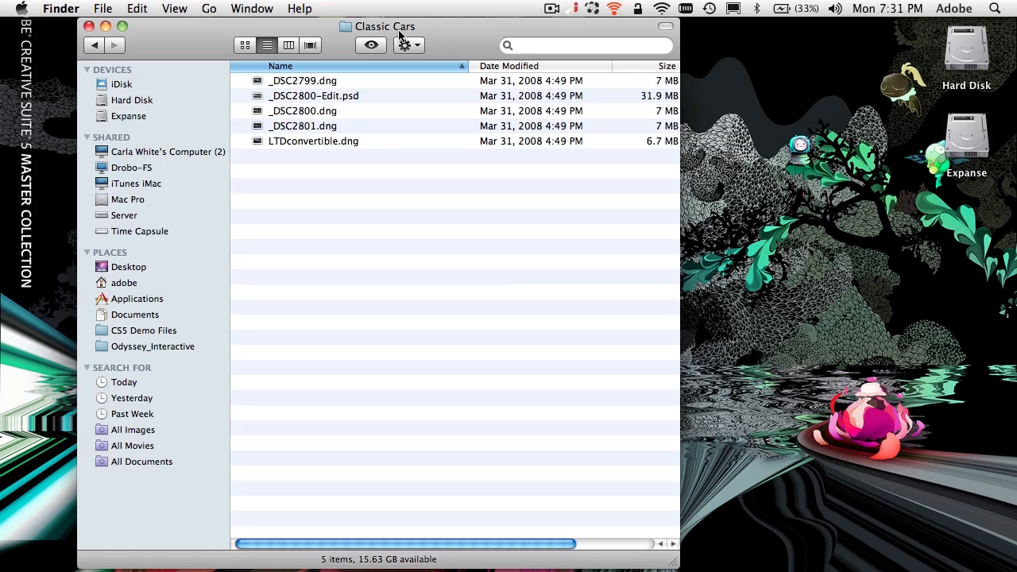
Browse the Classic Cars folder in Bridge and select the LTDconvertible photo thumbnail
click(385, 25)
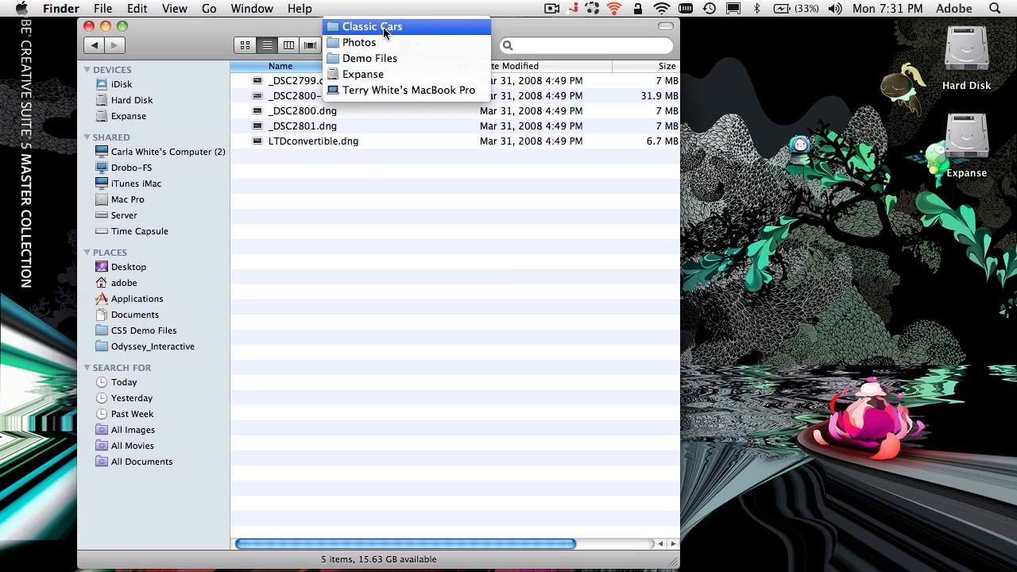
mouse_move(394, 75)
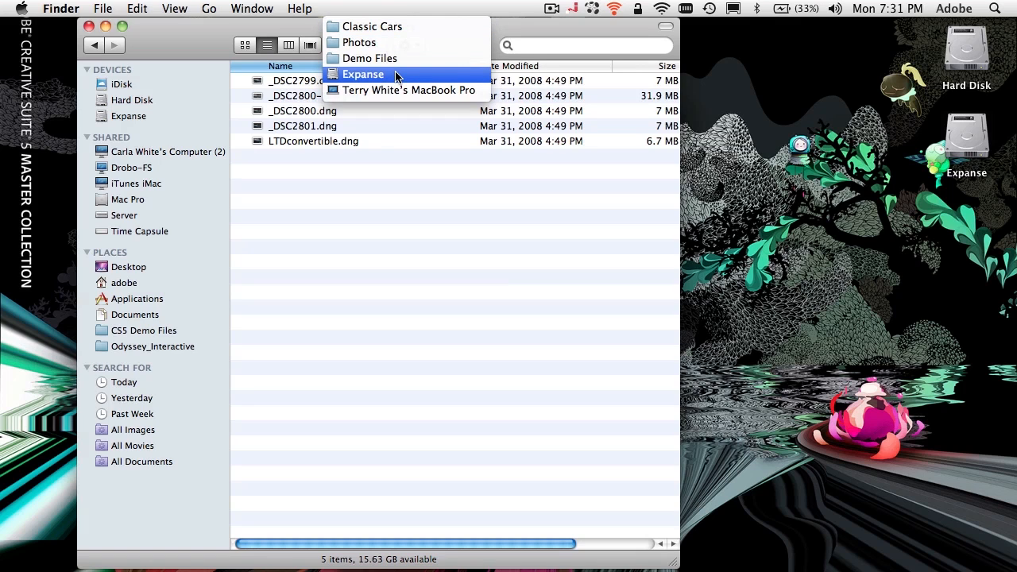
mouse_move(395, 57)
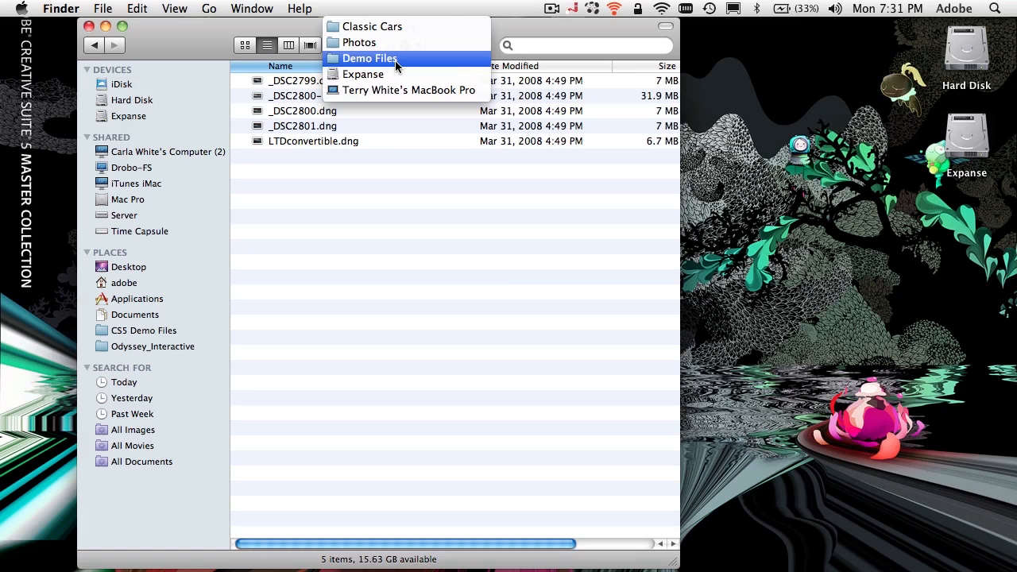
mouse_move(397, 31)
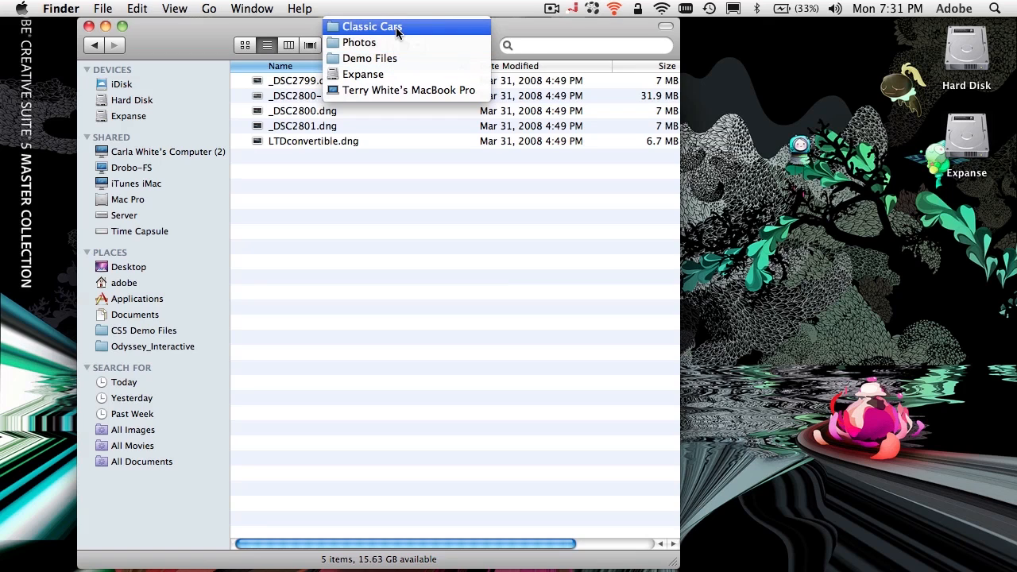
click(372, 25)
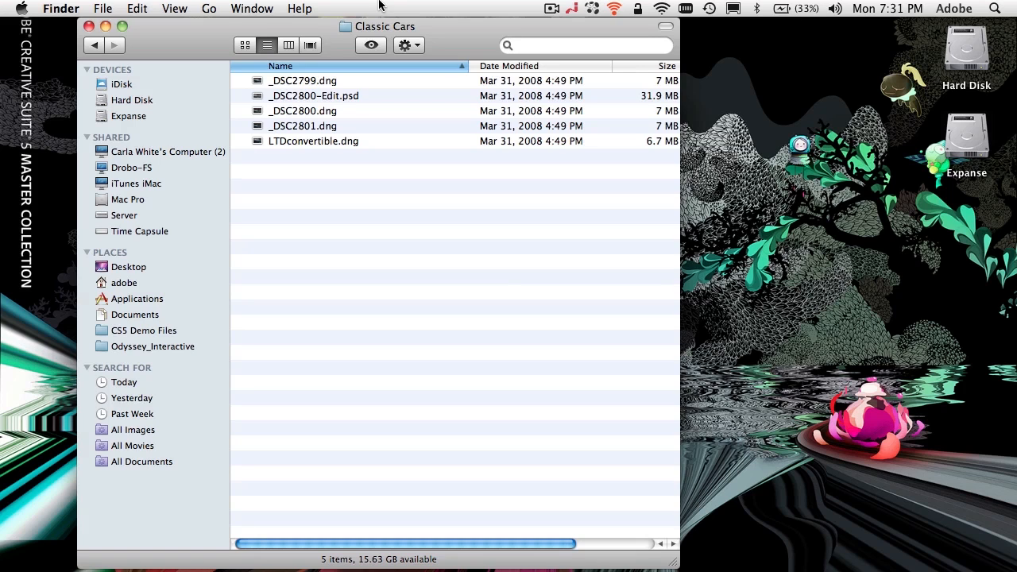
mouse_move(353, 29)
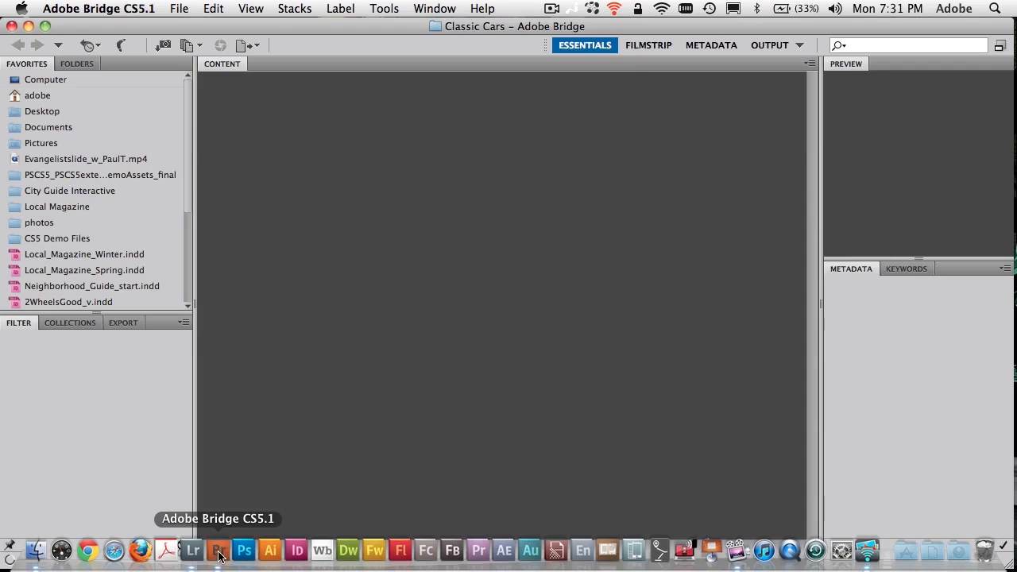
click(217, 550)
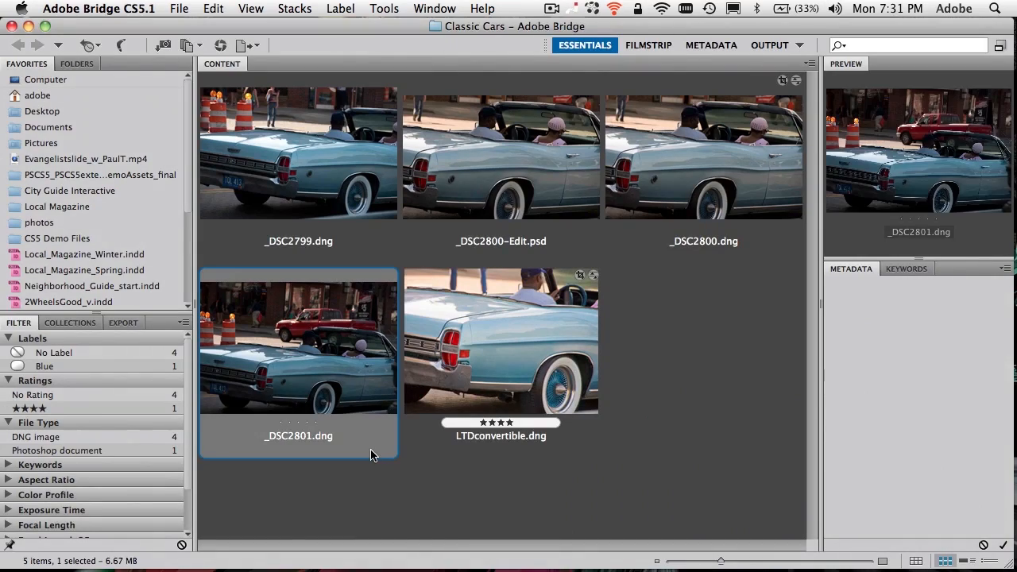
click(500, 339)
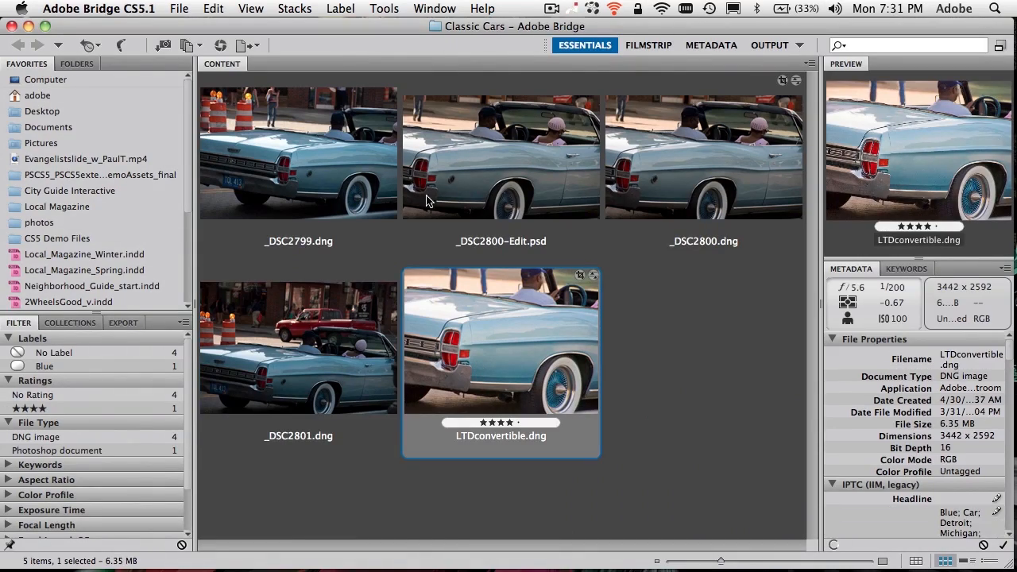
Inspect _DSC2799.dng in Camera Raw past the resolution warning, then return to browsing with no selection
click(299, 151)
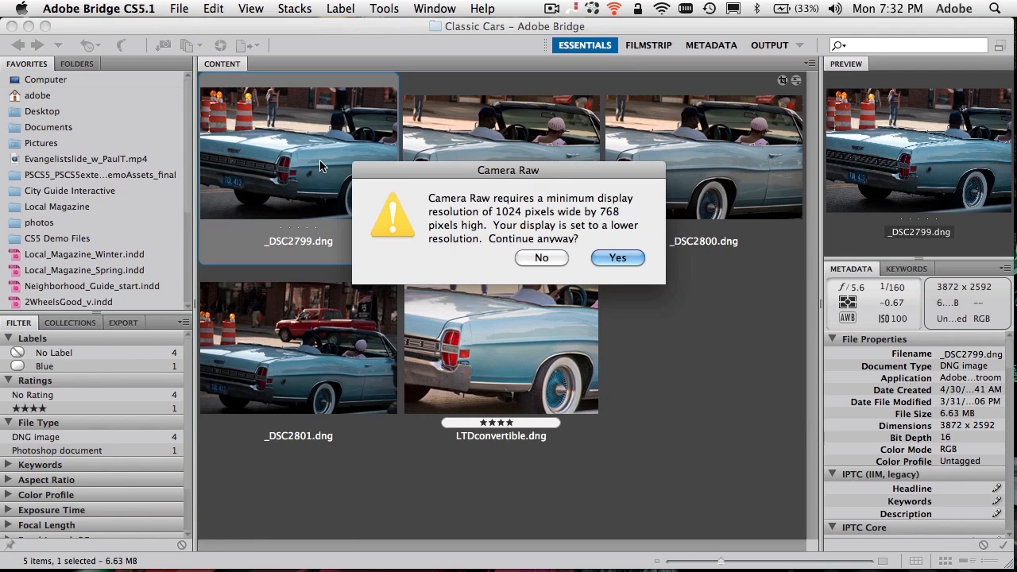
click(617, 258)
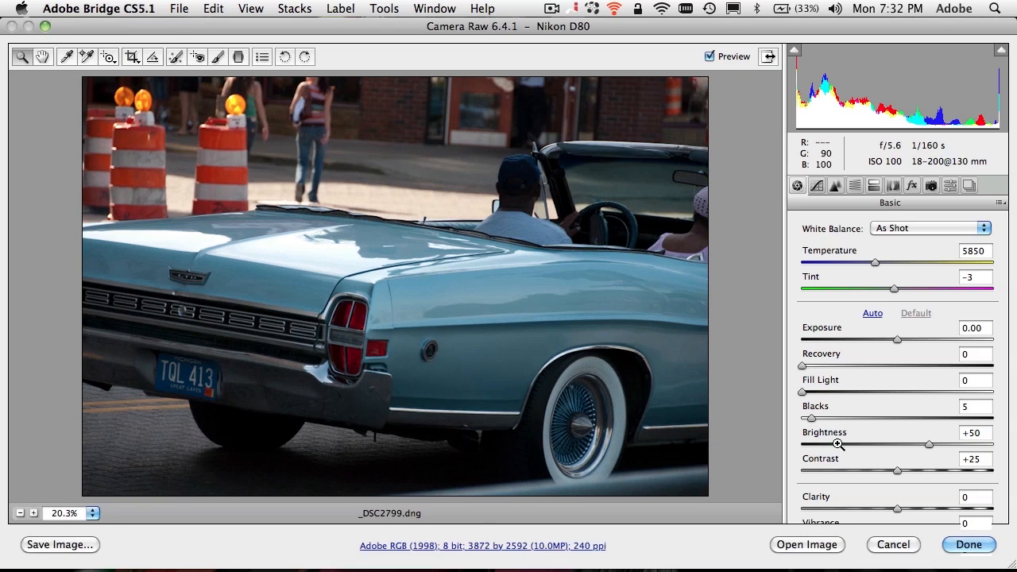
click(967, 543)
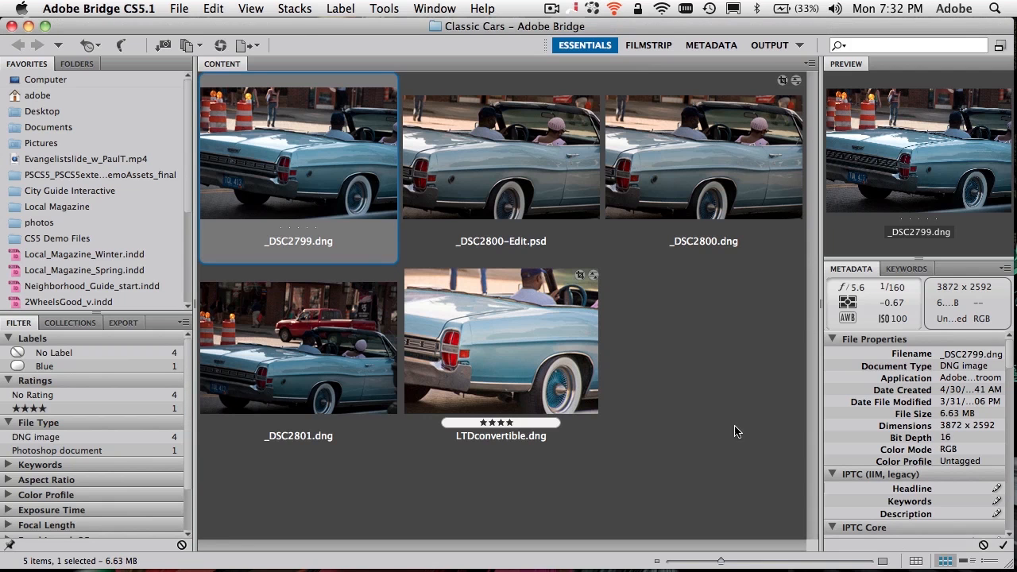
click(500, 155)
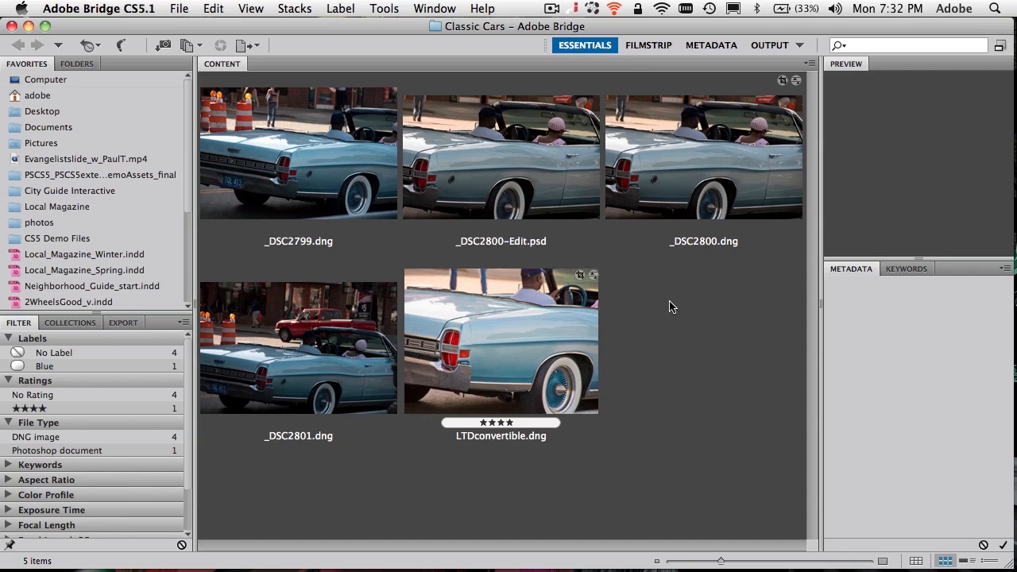
click(501, 156)
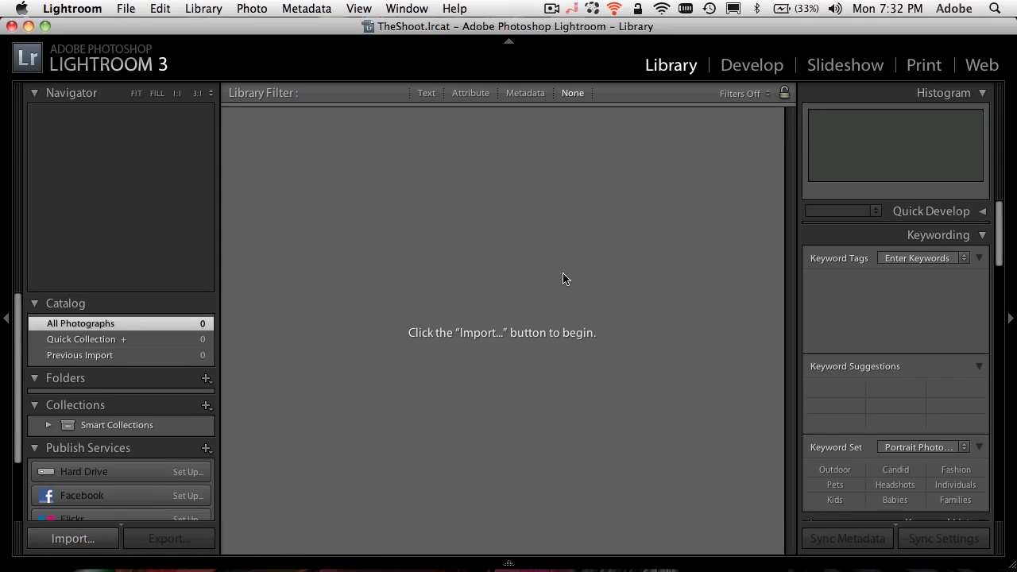
mouse_move(584, 267)
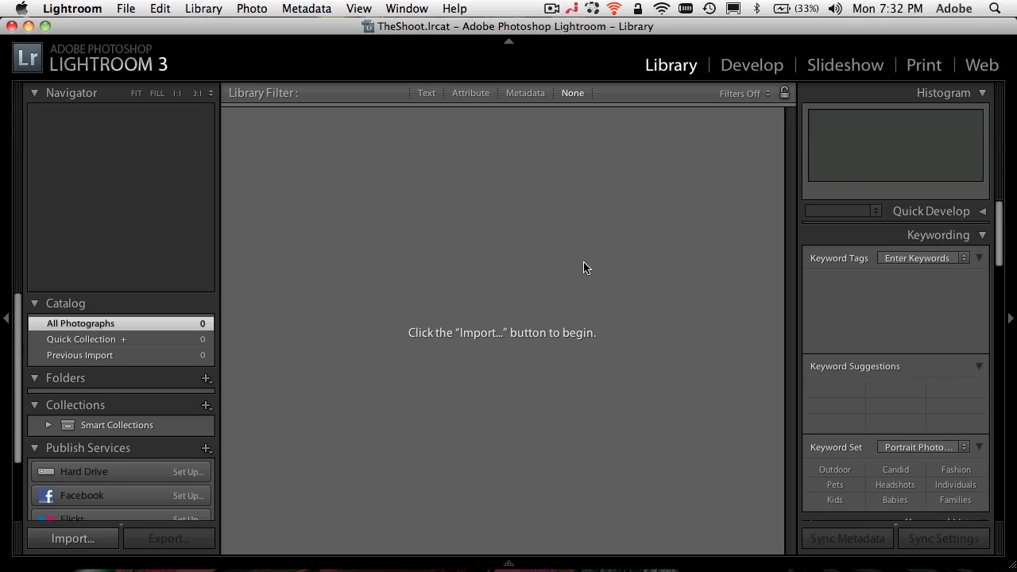
mouse_move(119, 8)
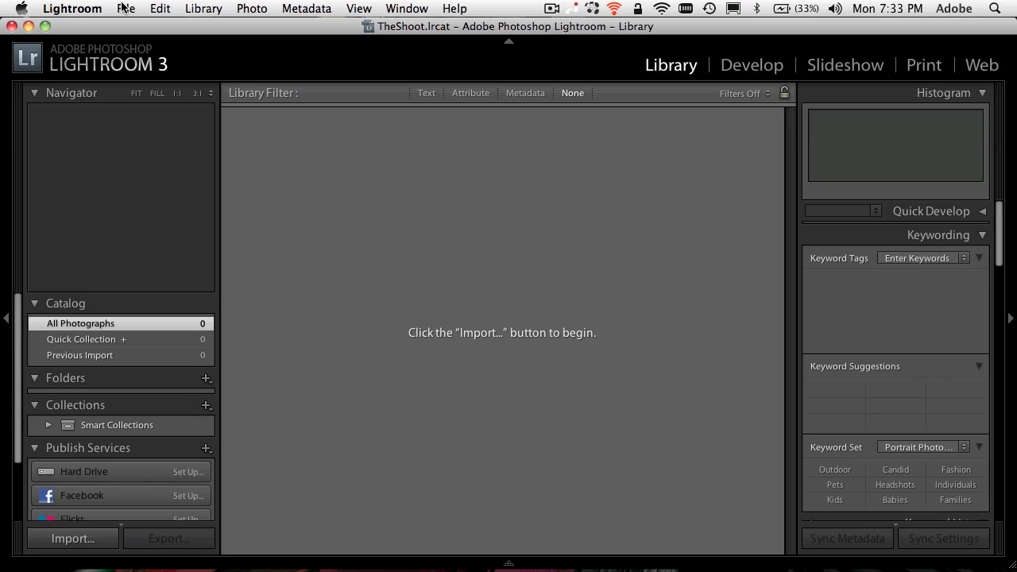
Start a new catalog named Classic Cars Catalog with Pictures kept as the save location
click(125, 10)
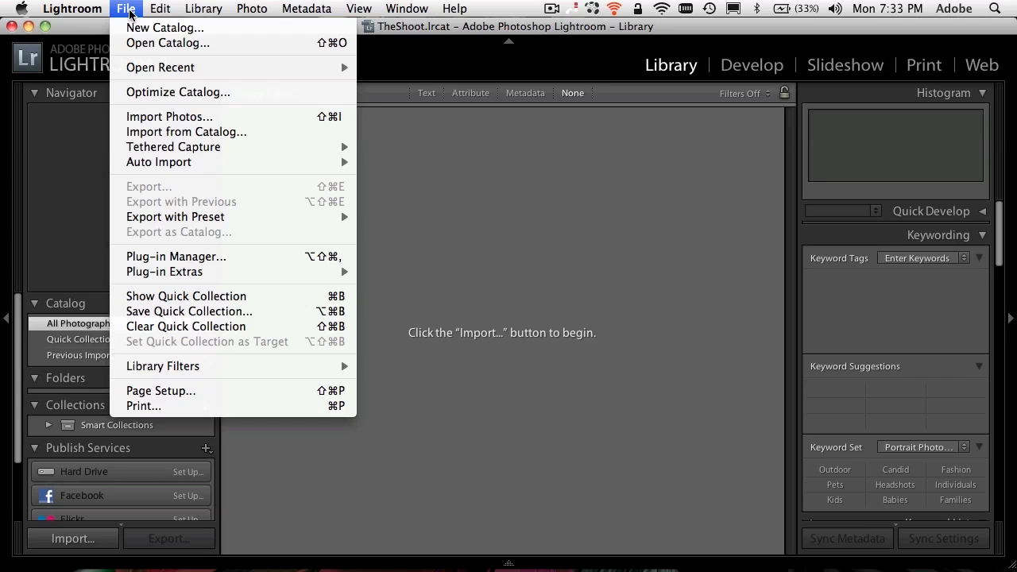
click(165, 27)
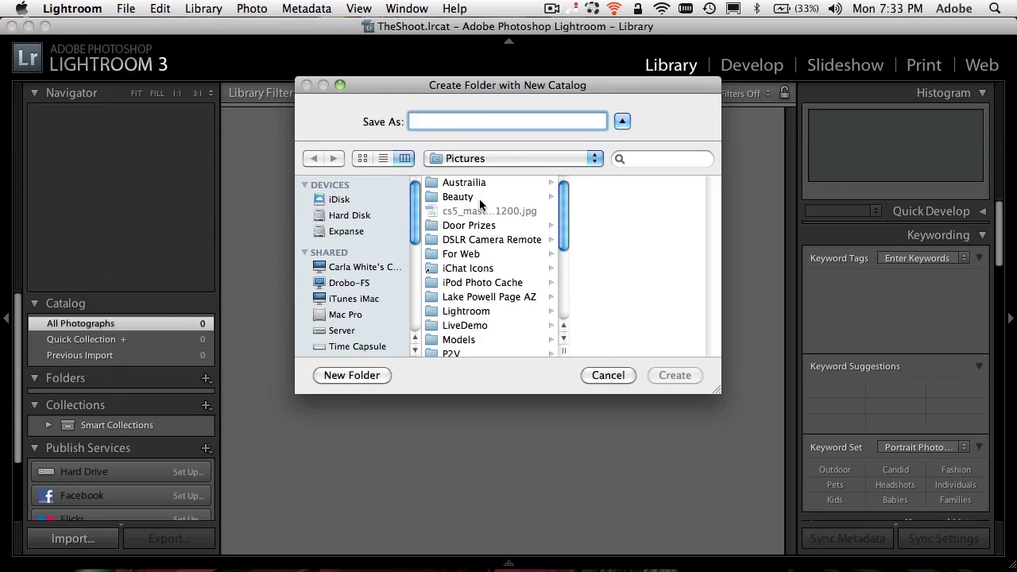
text(C)
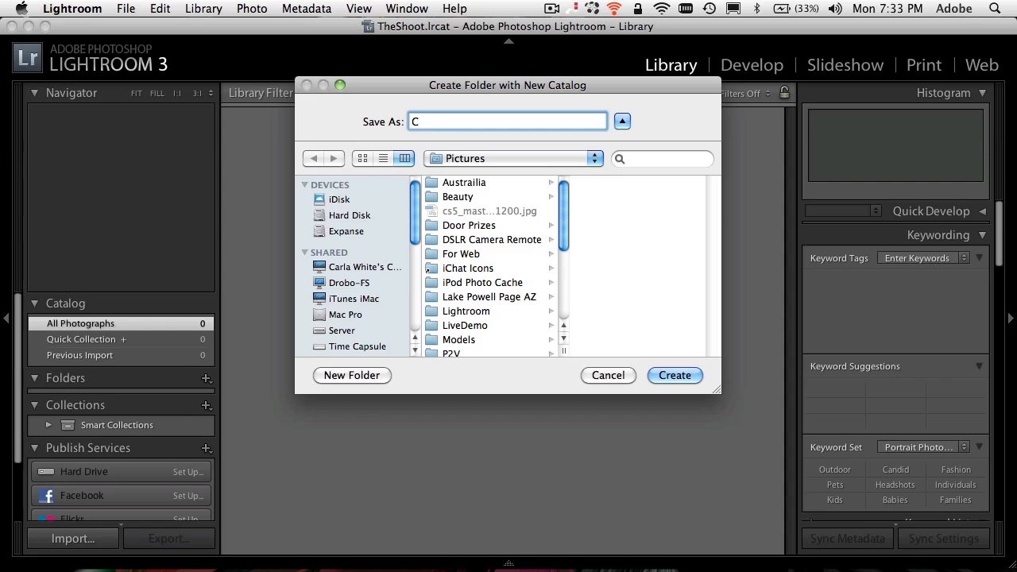
text(lassic Ar)
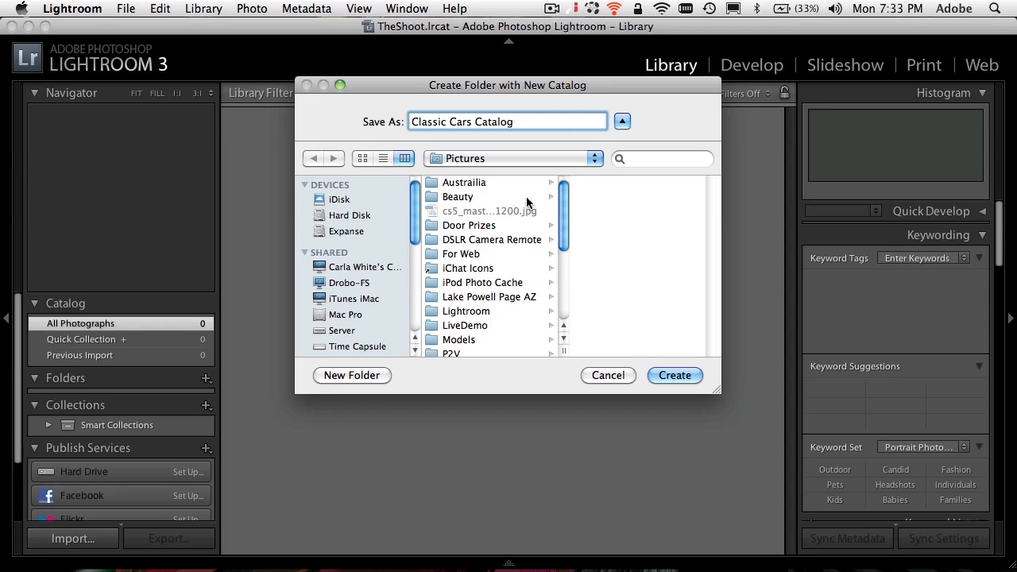
mouse_move(544, 200)
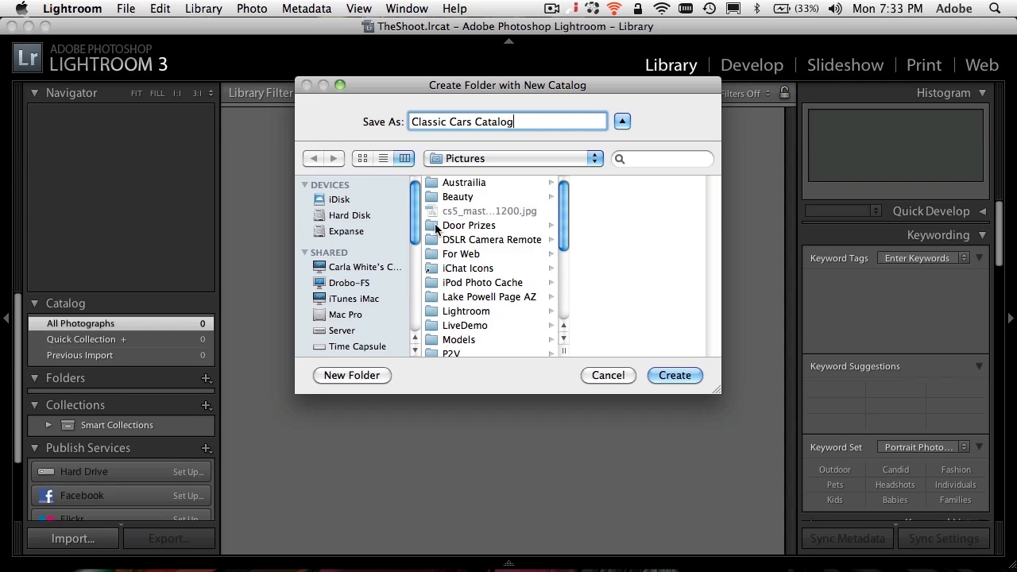
mouse_move(383, 235)
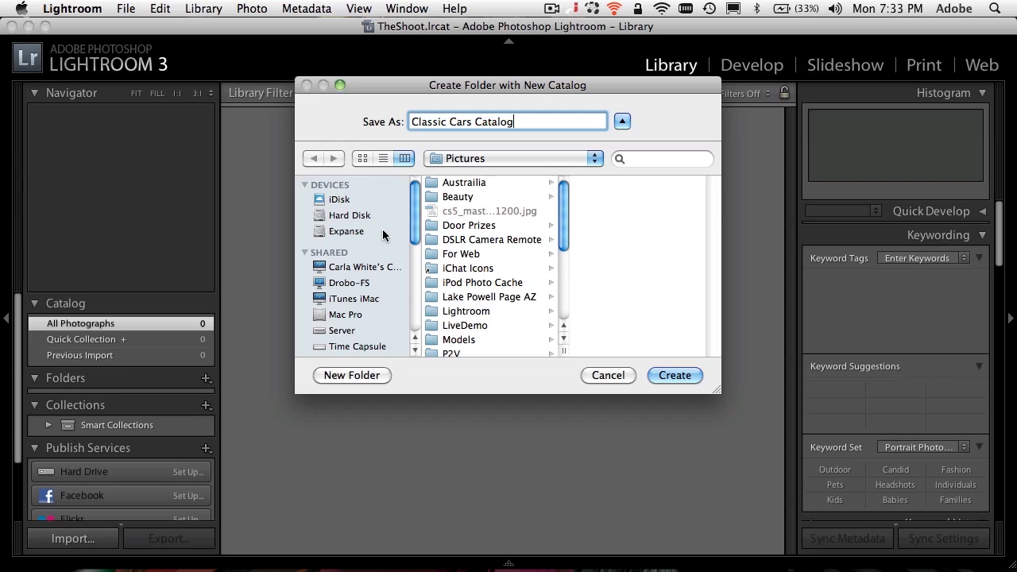
mouse_move(442, 171)
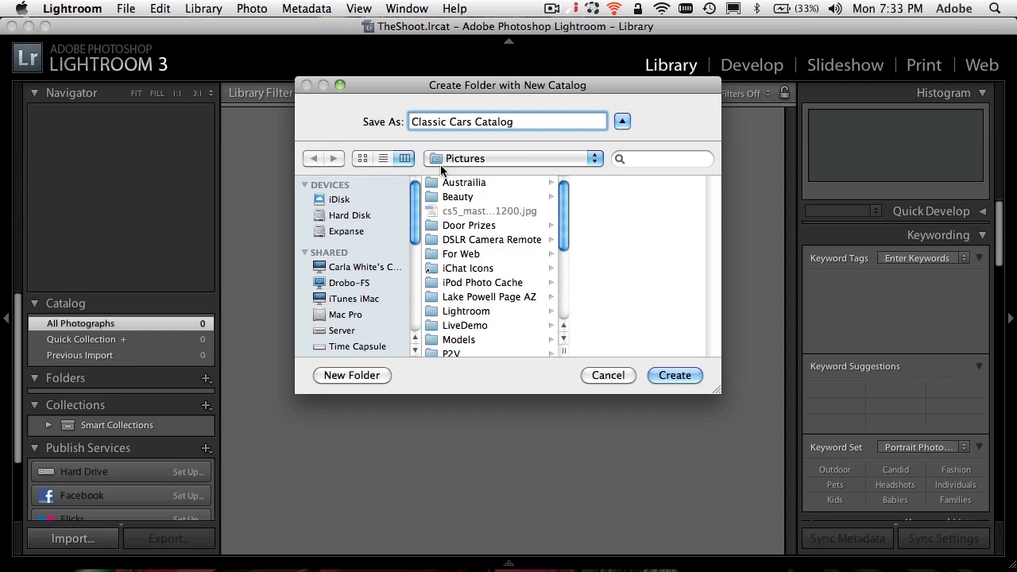
mouse_move(483, 167)
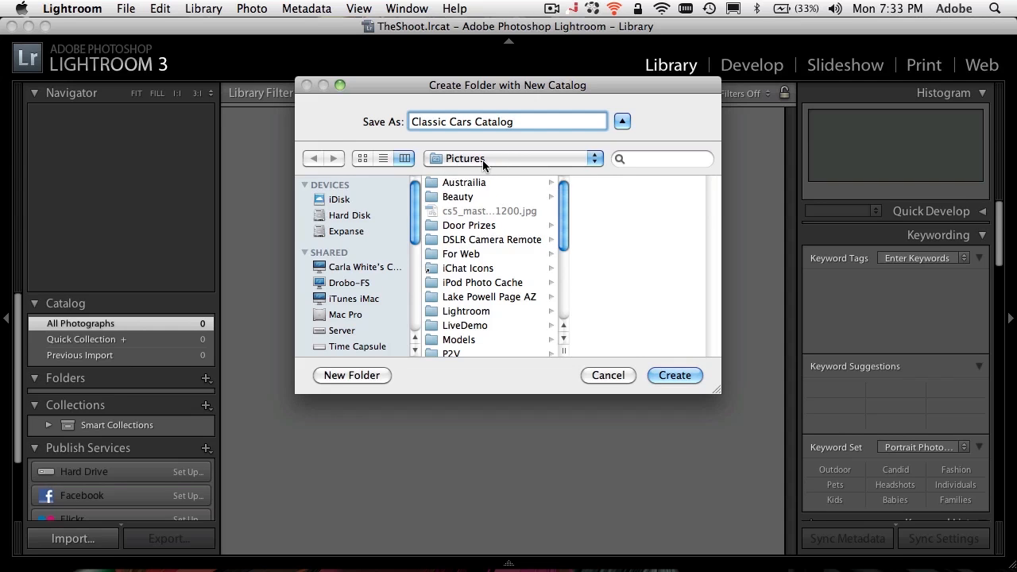
click(512, 121)
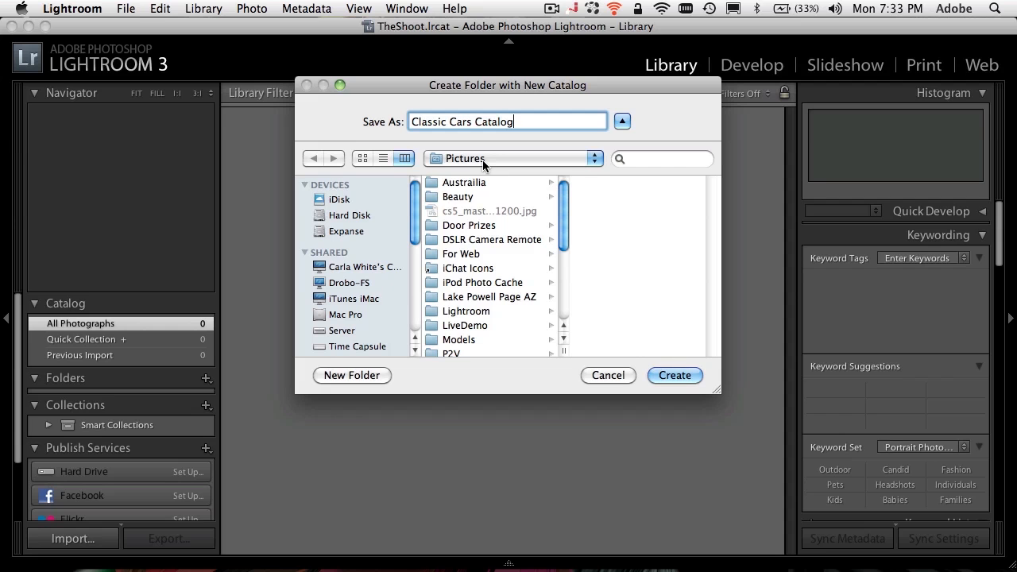
mouse_move(644, 353)
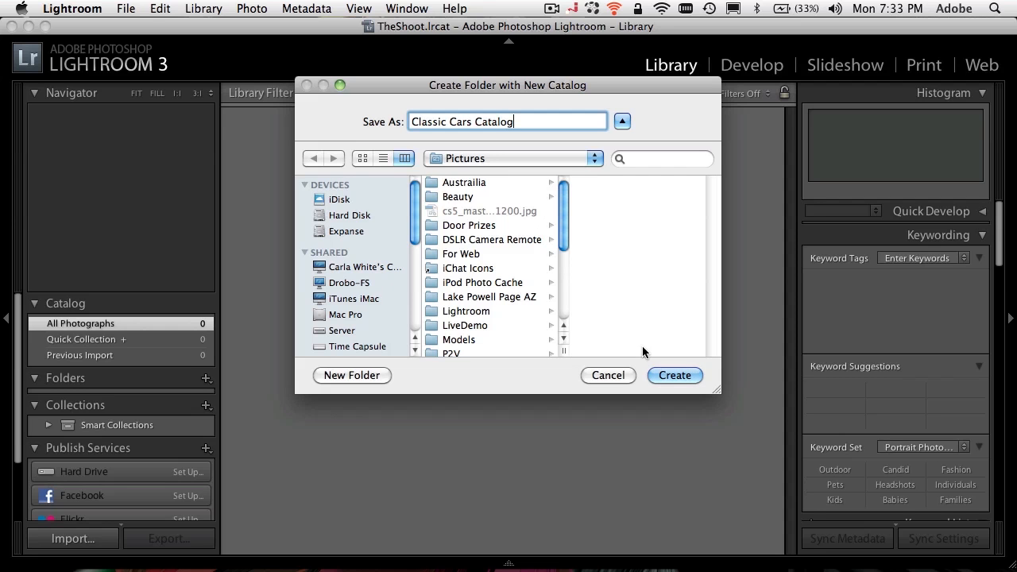
Create the Classic Cars Catalog and return to Lightroom from the Finder folder listing
click(674, 374)
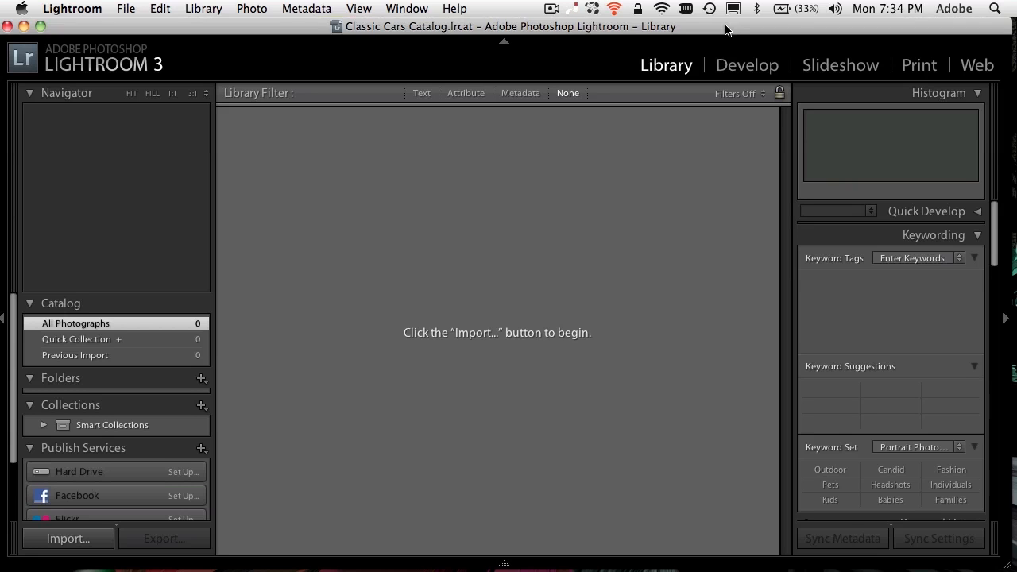
mouse_move(677, 38)
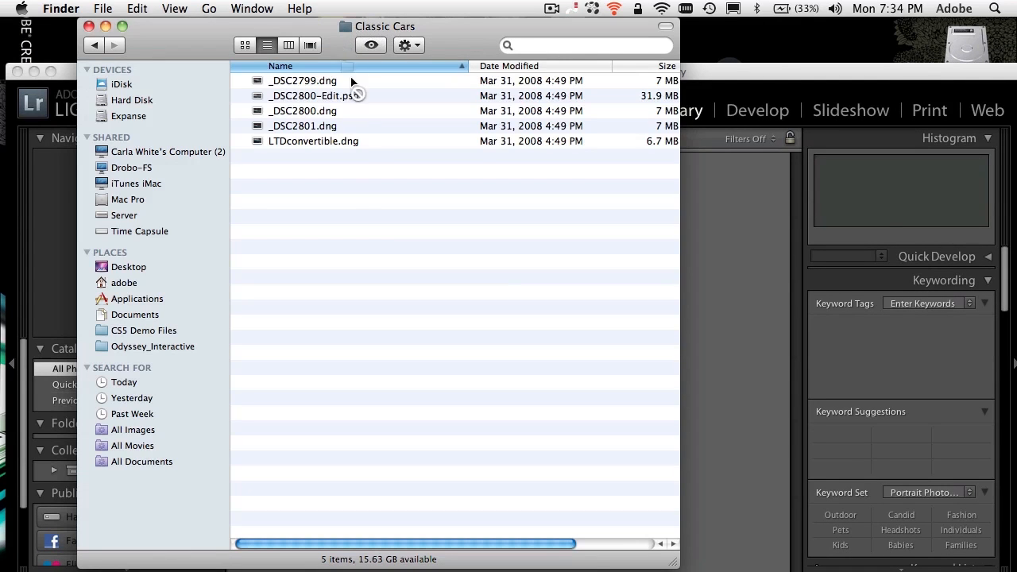
mouse_move(216, 550)
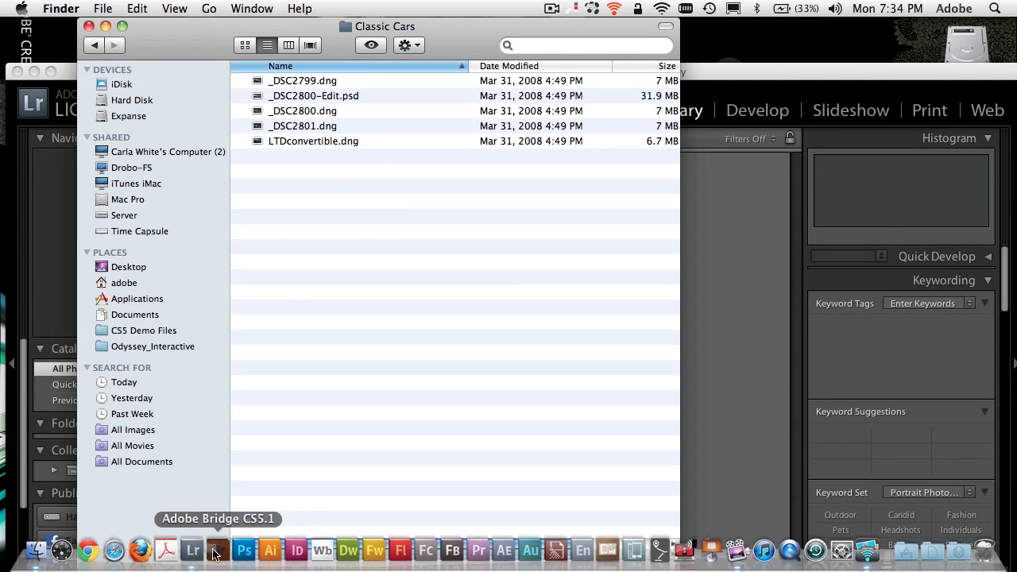
click(190, 550)
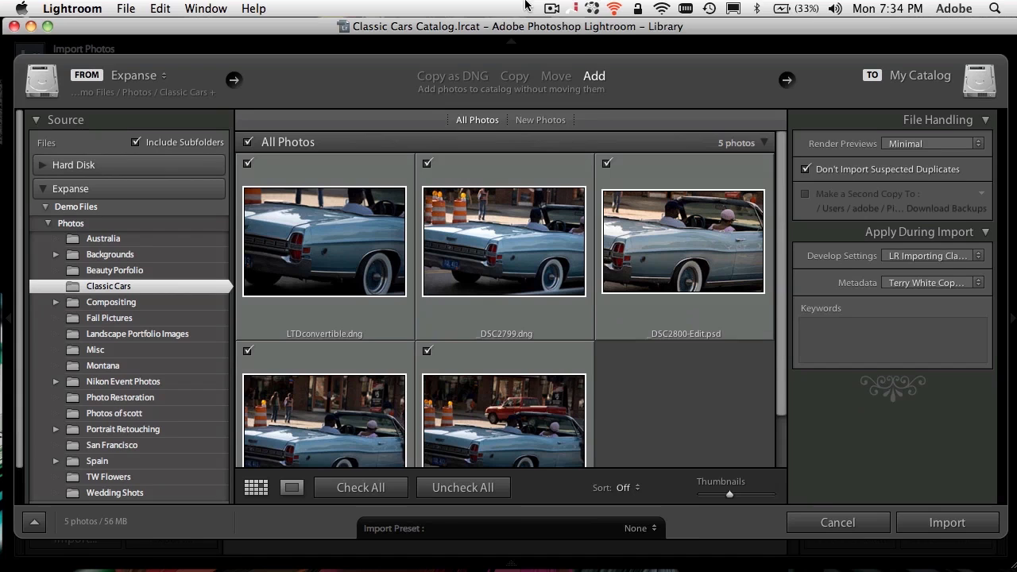
mouse_move(641, 76)
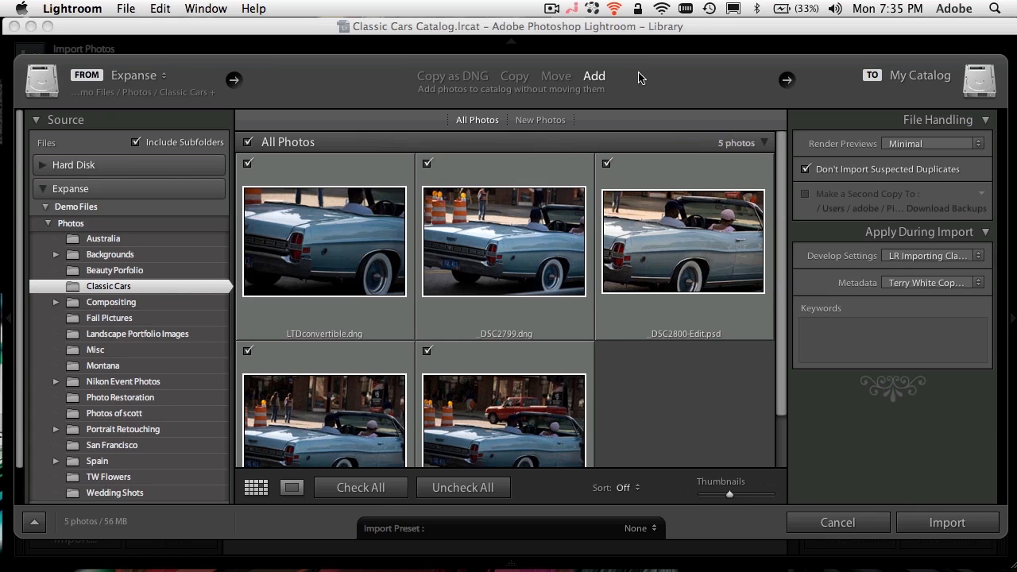
mouse_move(597, 88)
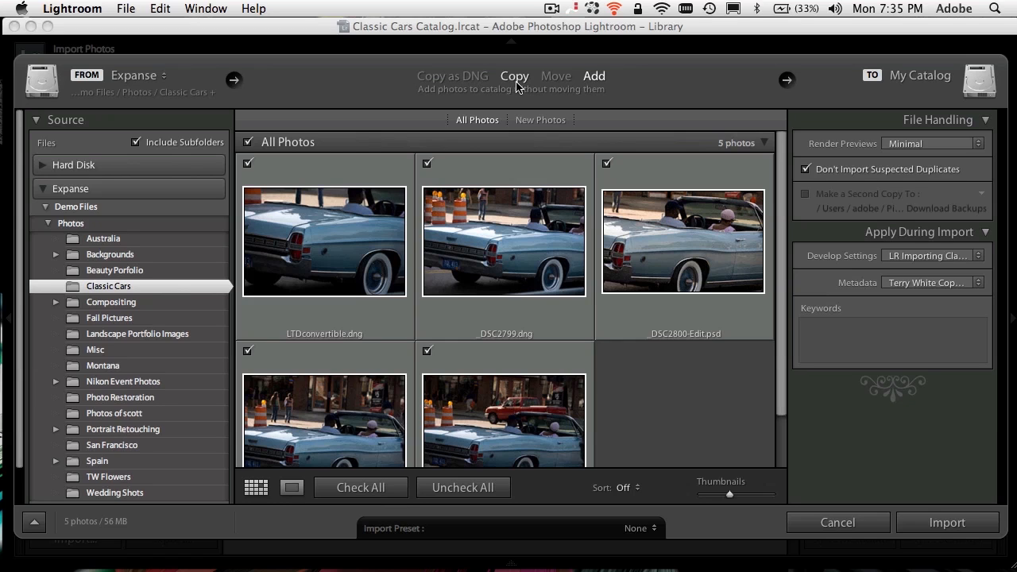
click(451, 77)
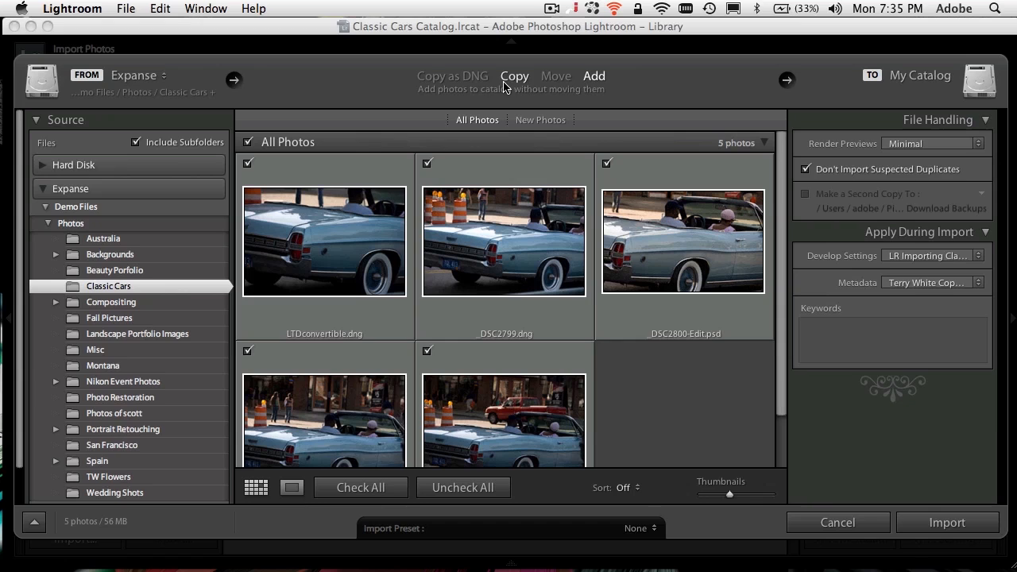
click(451, 76)
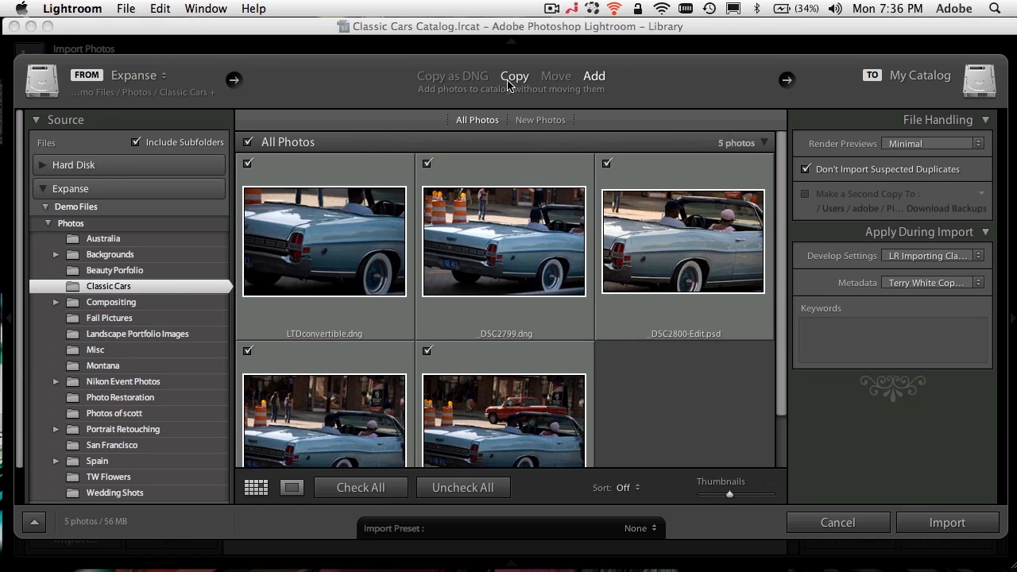
click(451, 77)
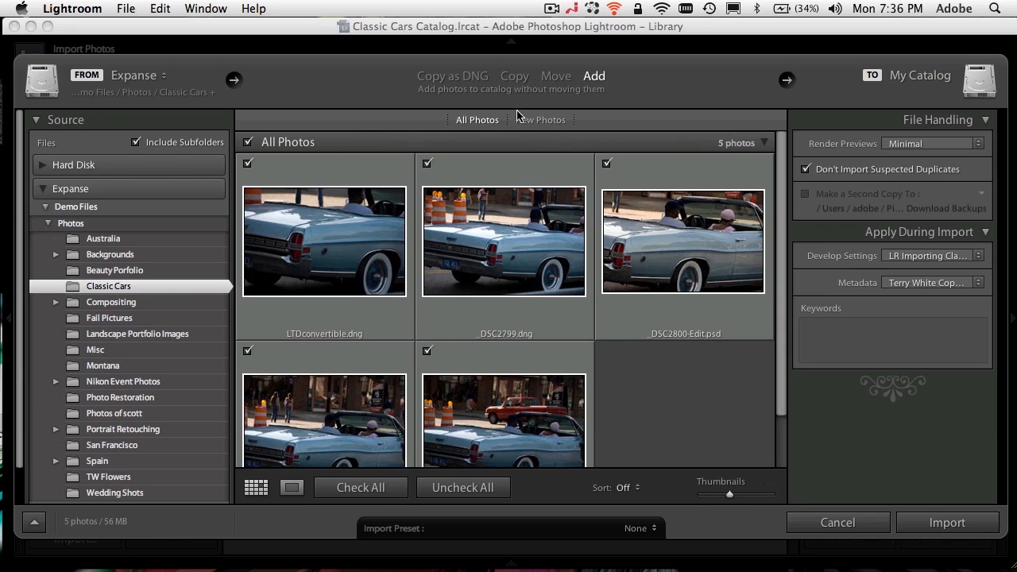
mouse_move(477, 119)
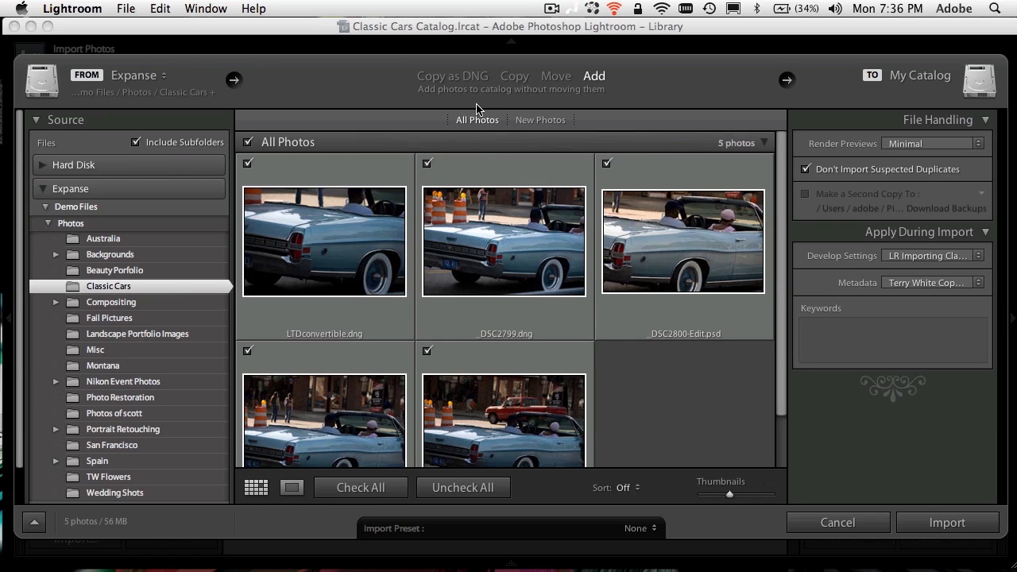
mouse_move(595, 90)
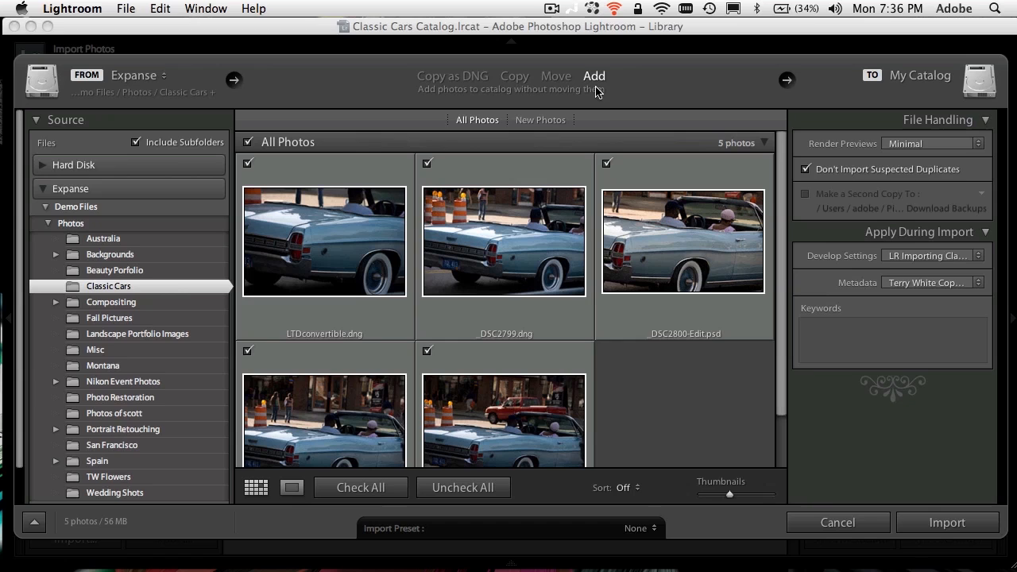
mouse_move(363, 191)
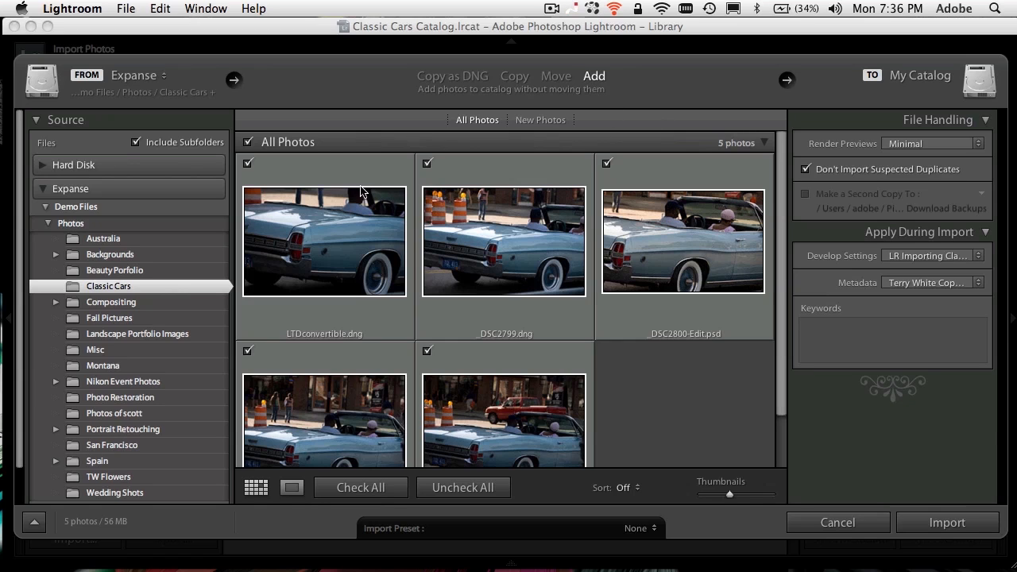
mouse_move(782, 305)
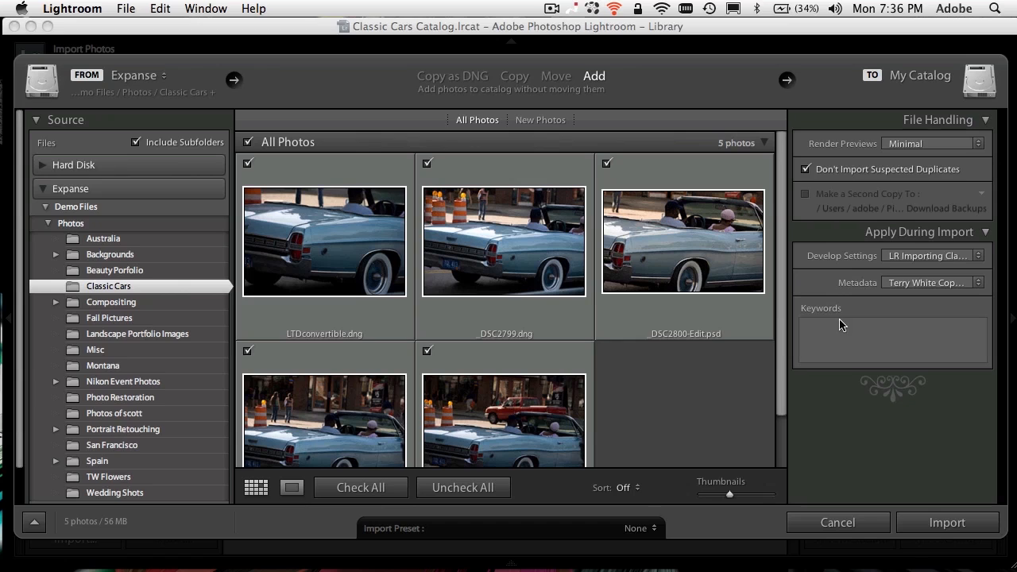
mouse_move(854, 327)
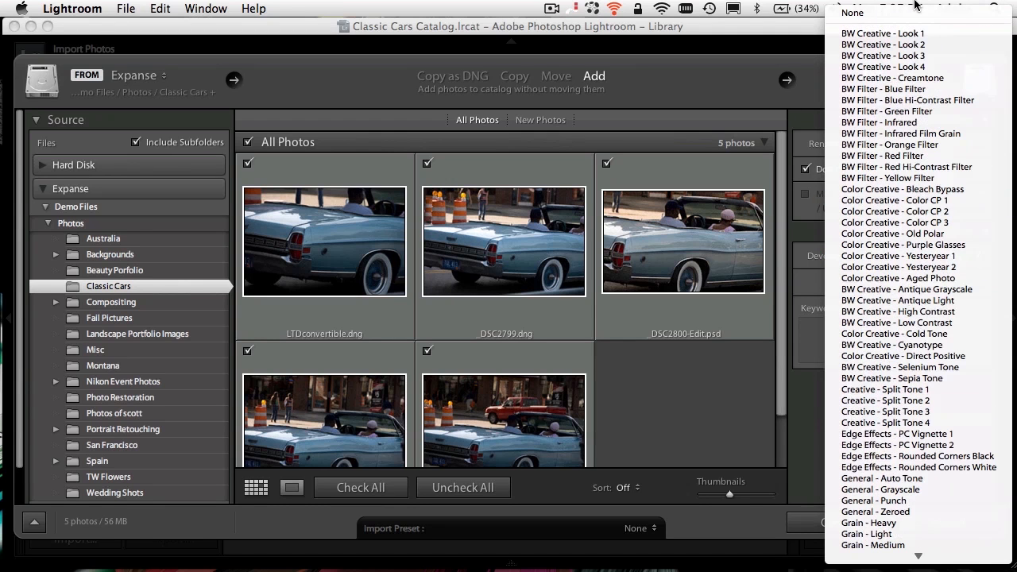
Set Develop Settings to None during import and show the metadata preset choices
click(899, 254)
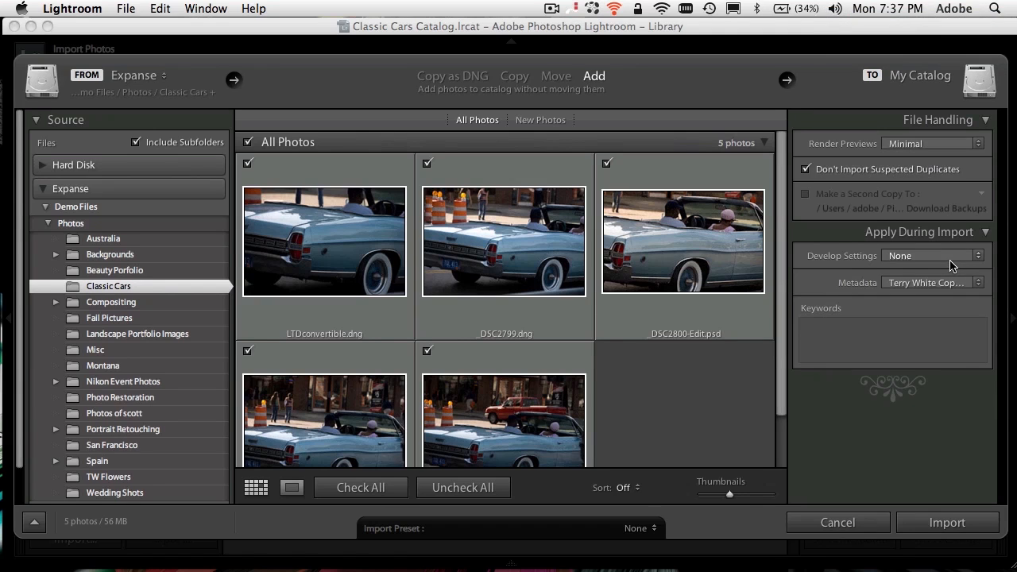
mouse_move(988, 264)
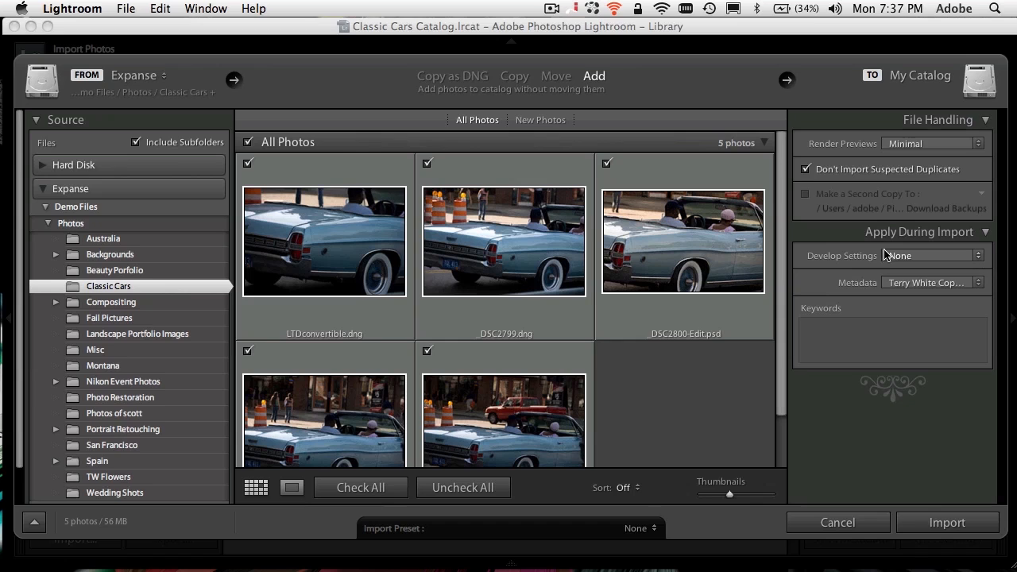
mouse_move(976, 263)
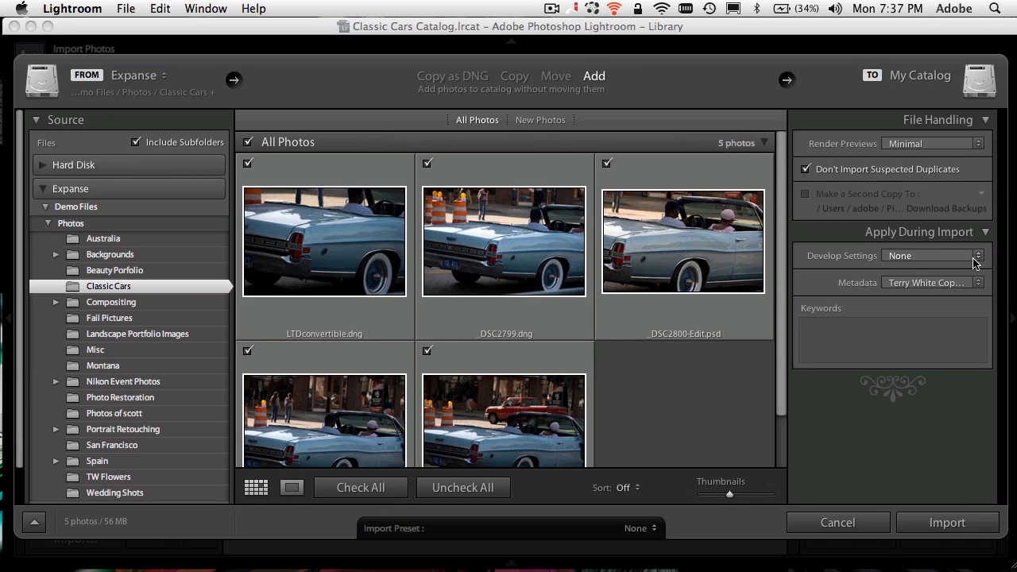
mouse_move(883, 283)
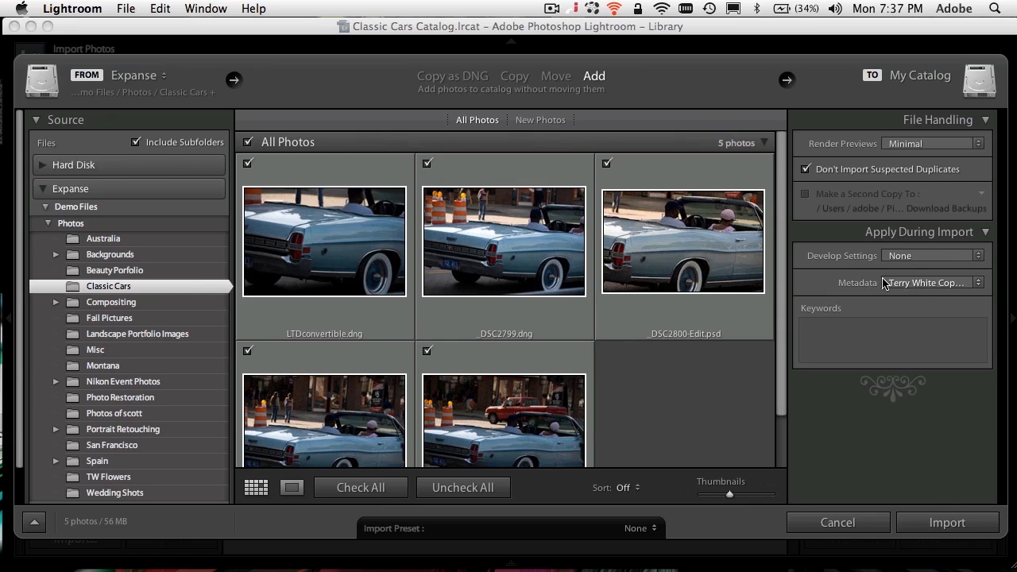
click(945, 283)
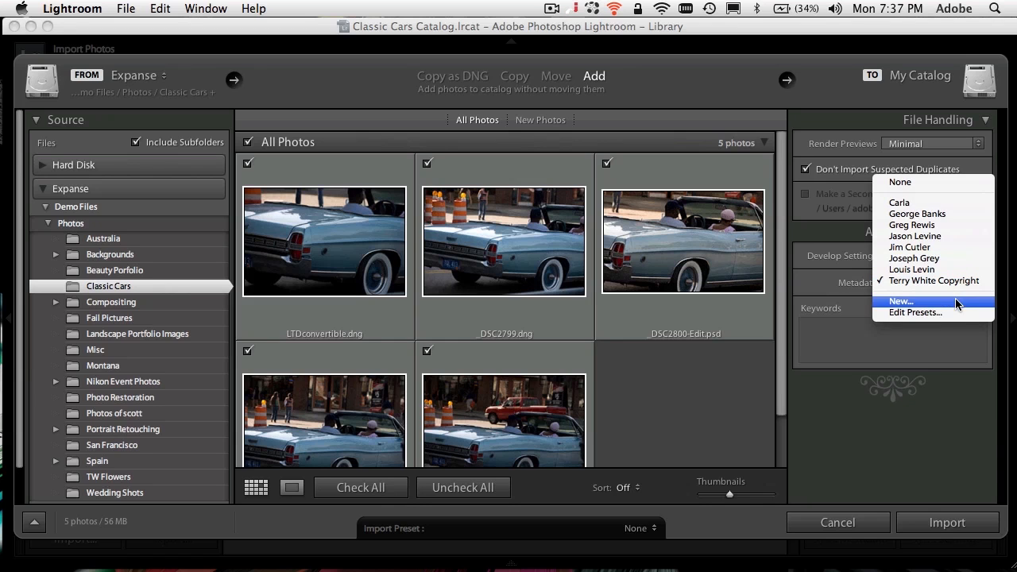
click(915, 311)
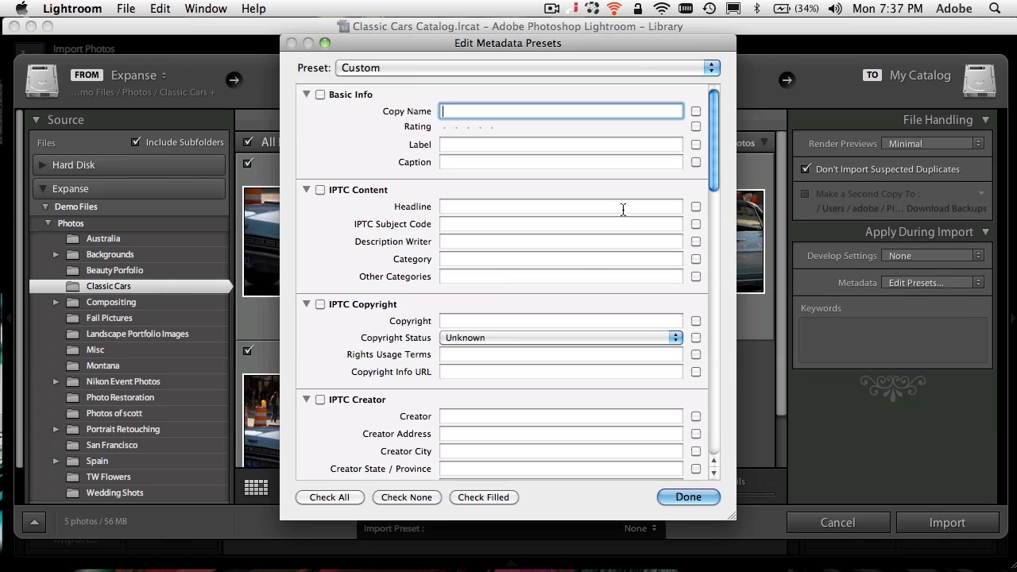
click(525, 67)
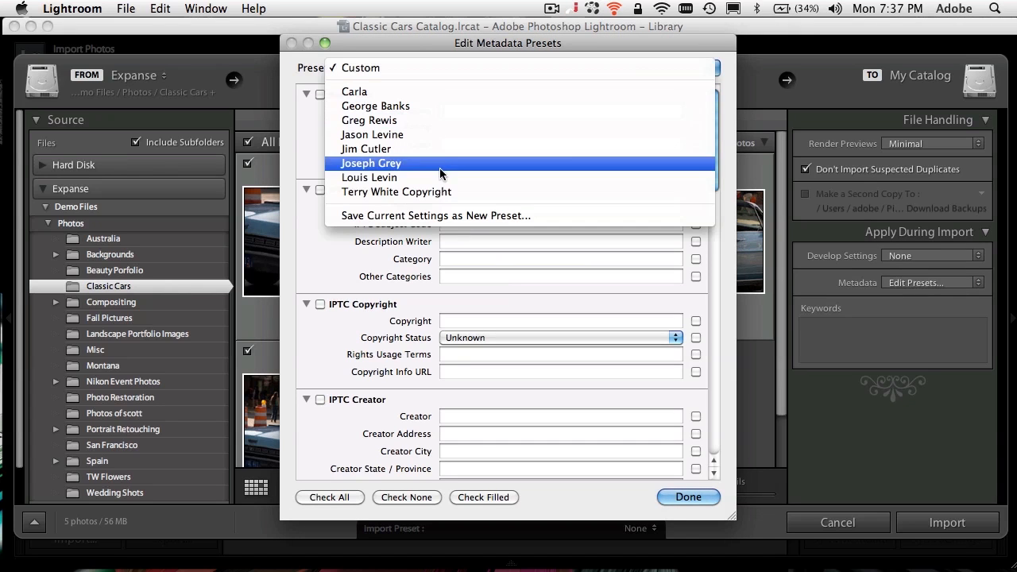
click(395, 191)
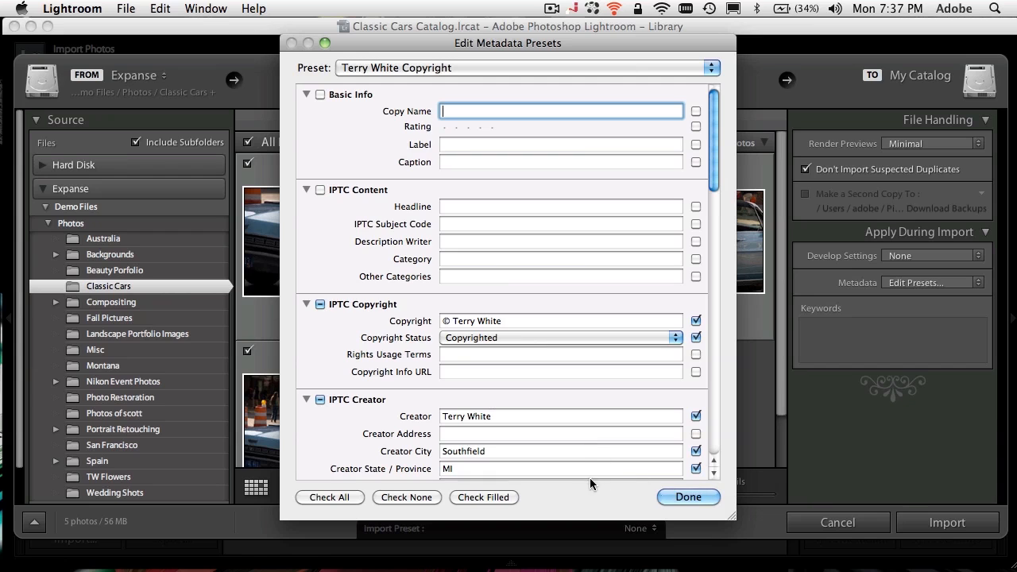
click(686, 495)
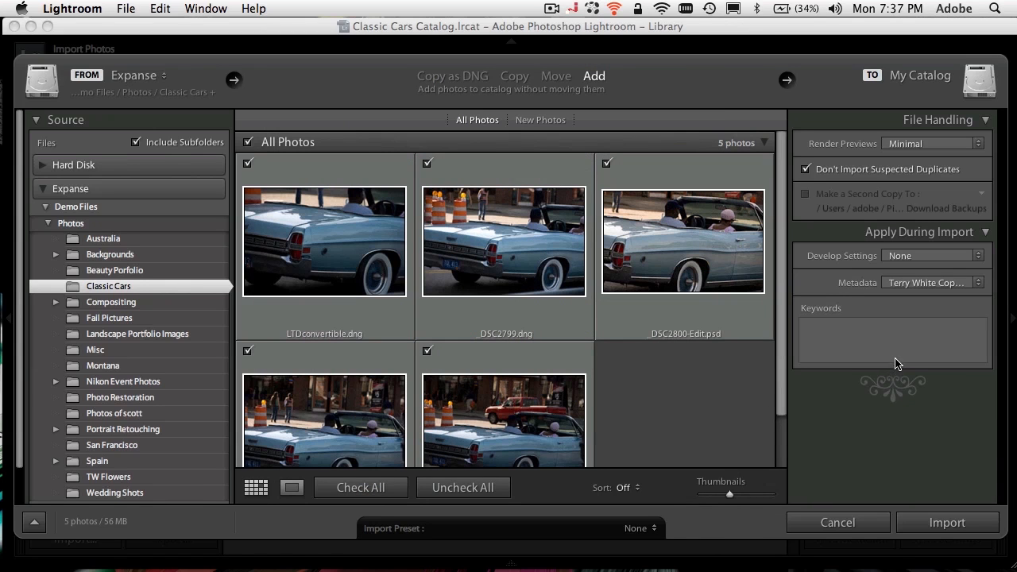
mouse_move(897, 356)
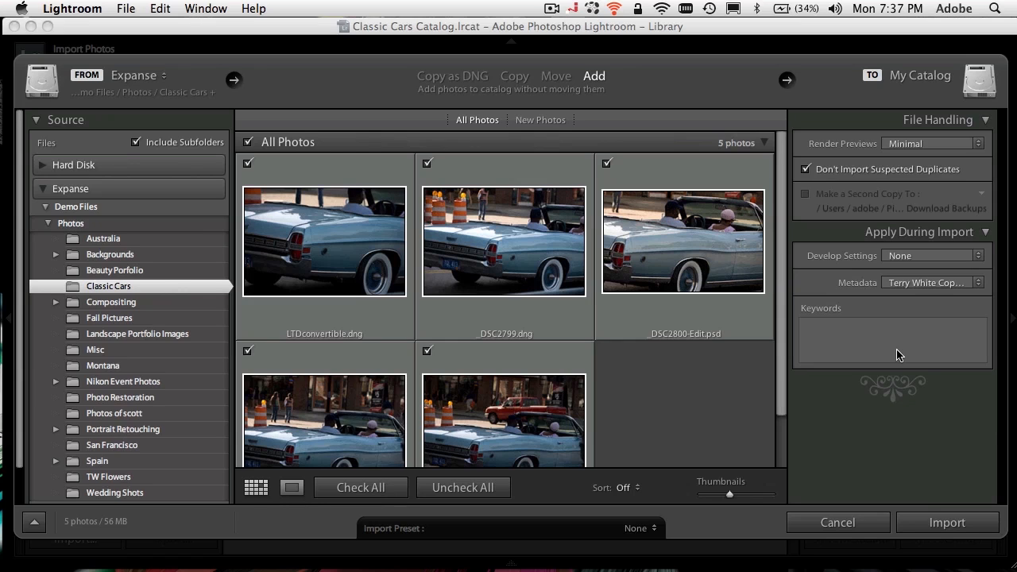
mouse_move(833, 346)
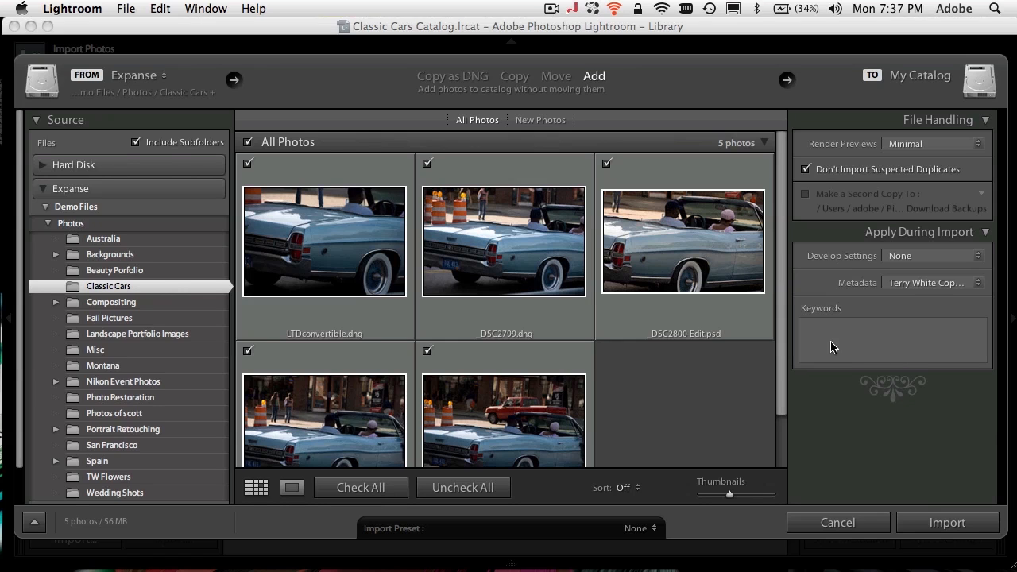
Enter the import keywords Cars, Classic, Detroit in the Keywords box
click(892, 340)
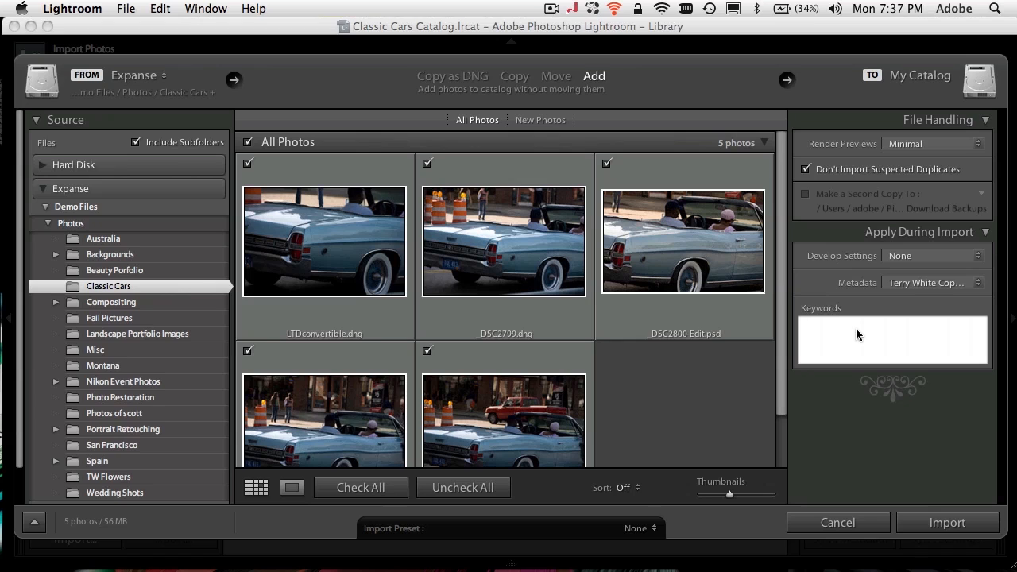
text(Cars)
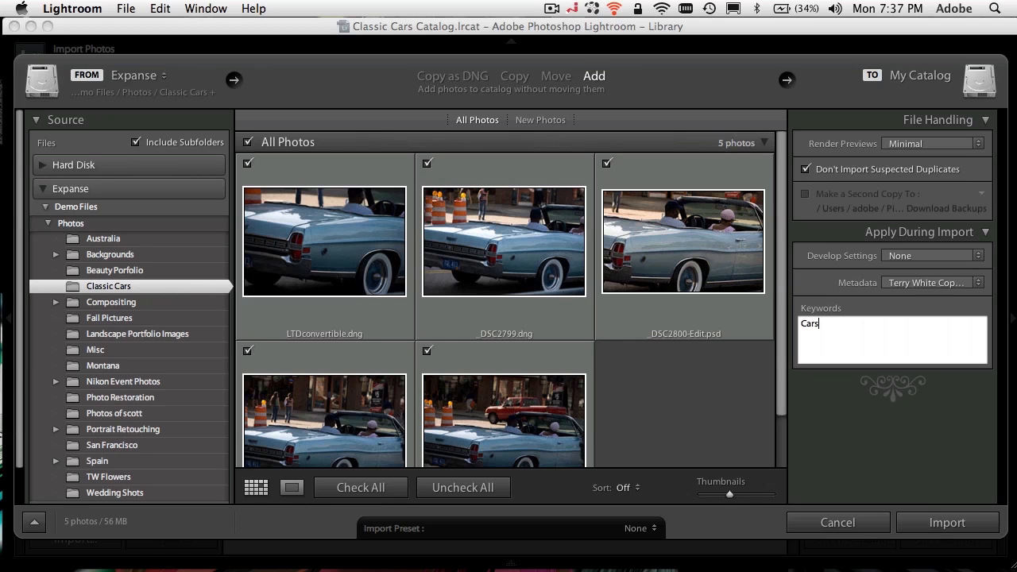
text(, Classic)
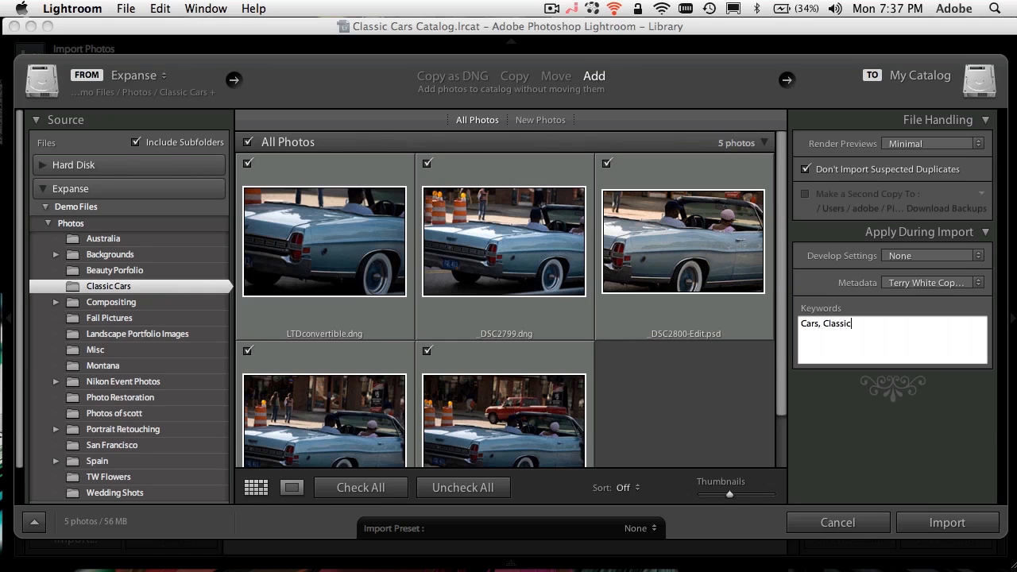
text(Detroit)
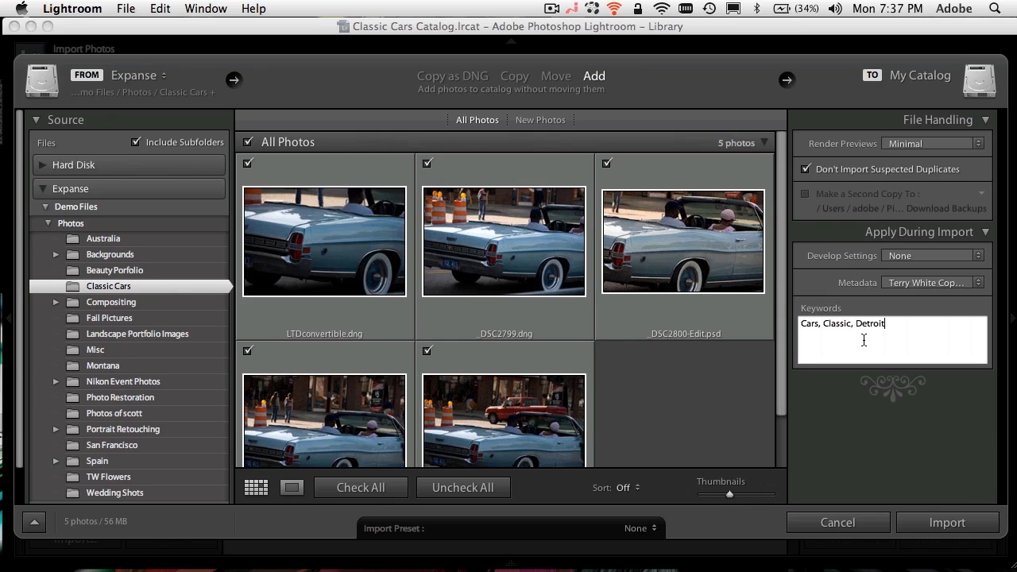
mouse_move(899, 432)
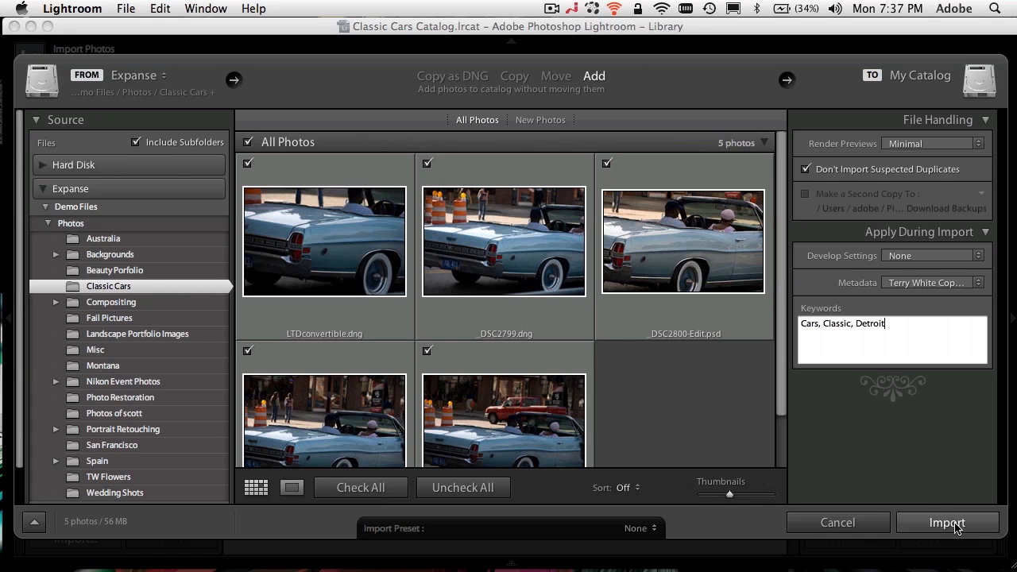
Import the five Classic Cars photos and compare them with the Finder folder
click(947, 522)
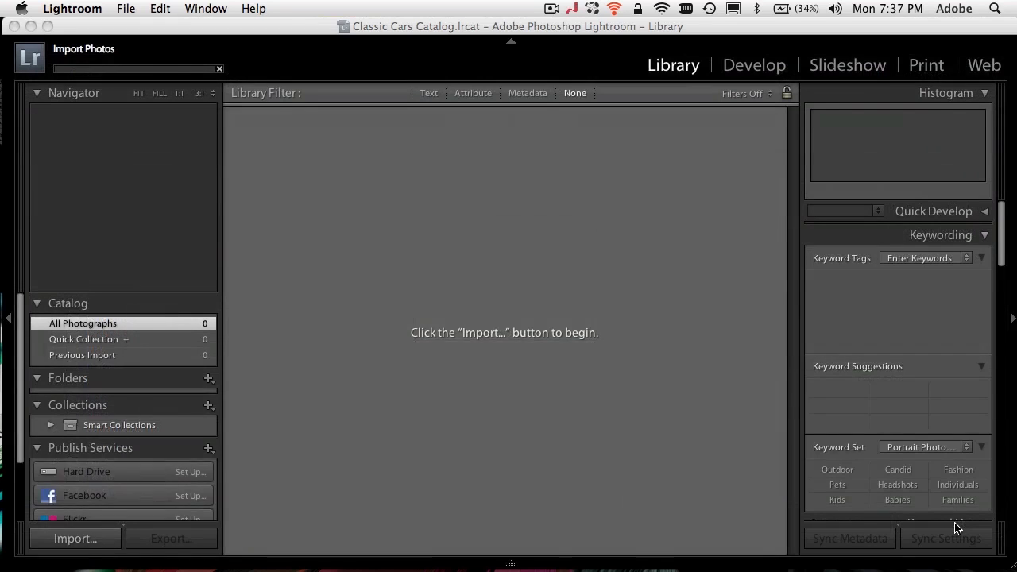
click(75, 537)
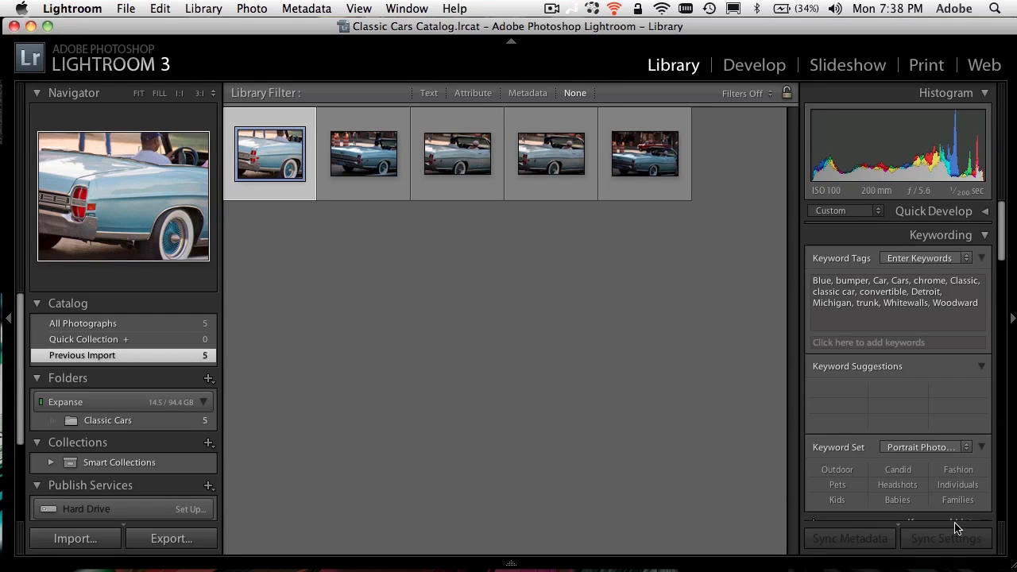
mouse_move(743, 424)
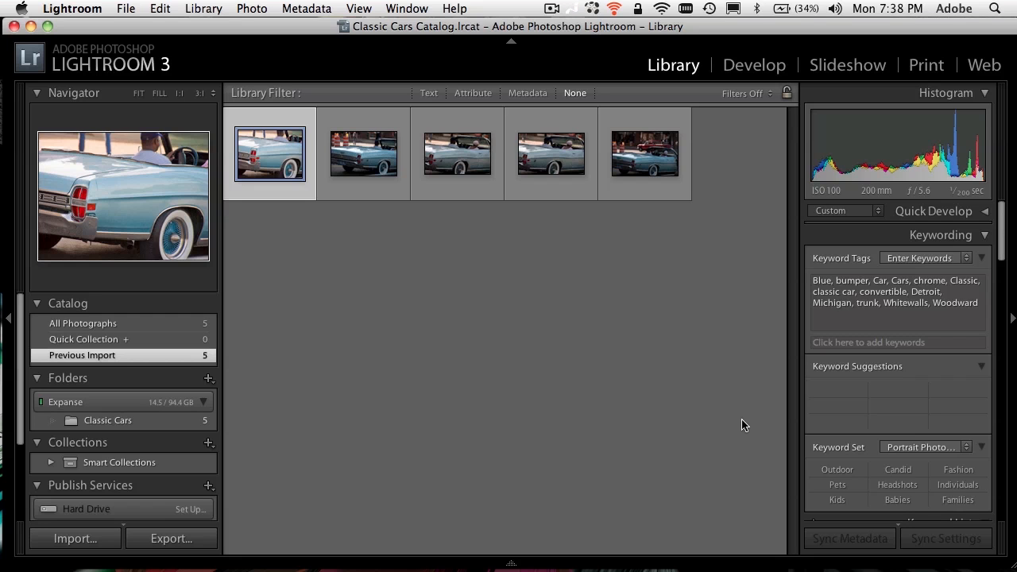
mouse_move(270, 35)
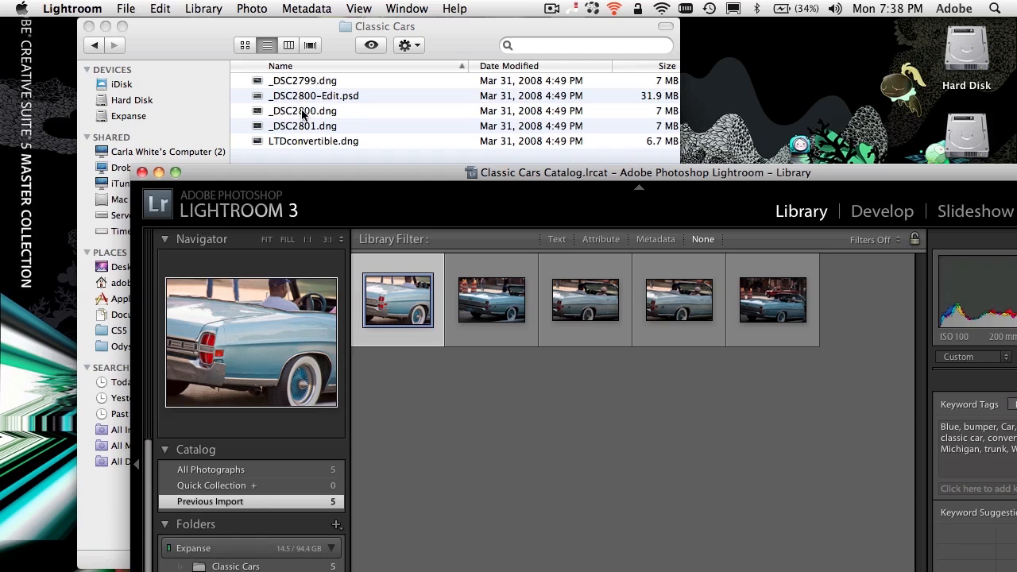
mouse_move(349, 111)
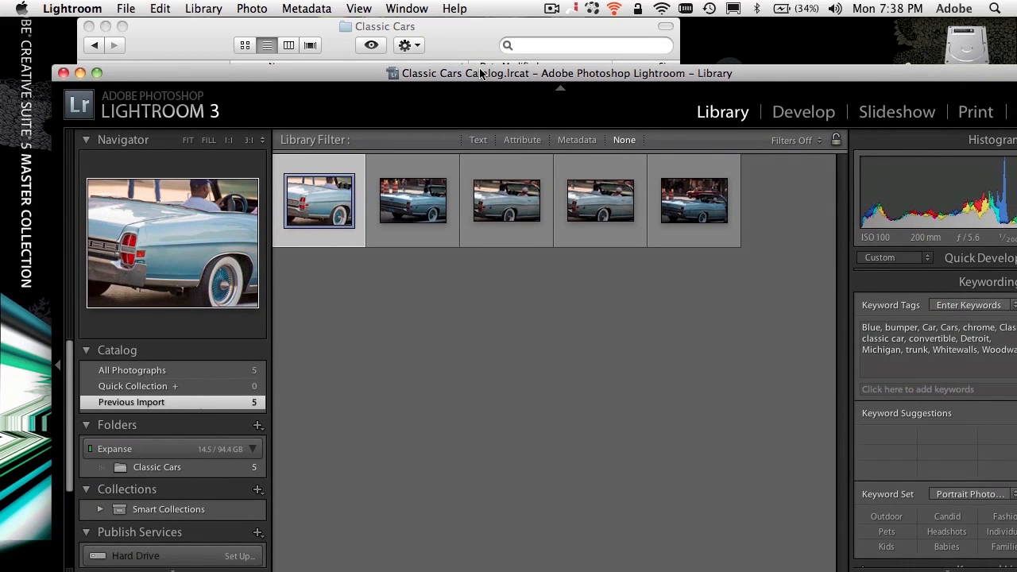
Show _DSC2799.dng in Loupe view with panels hidden, then full screen
click(413, 200)
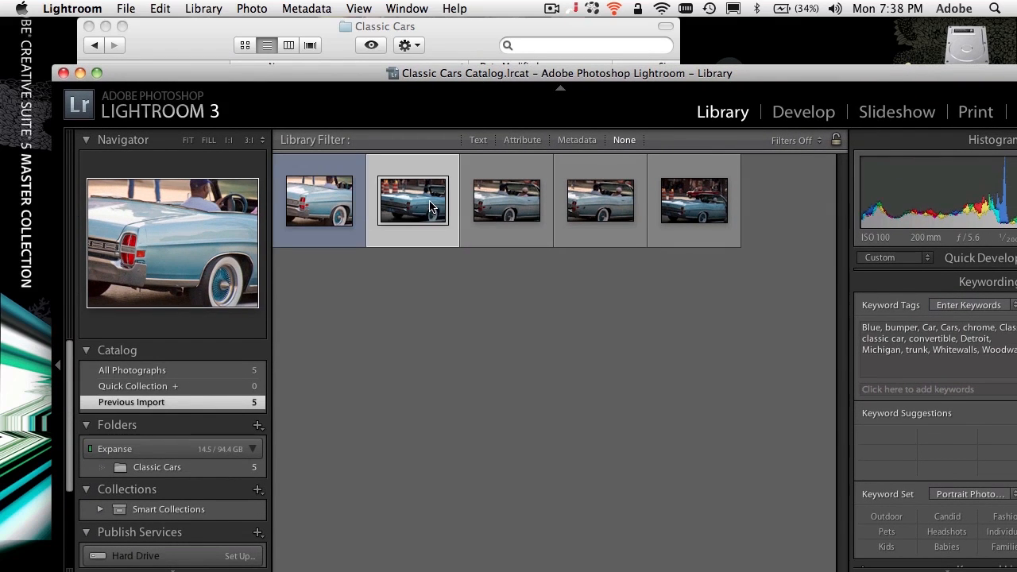
click(413, 200)
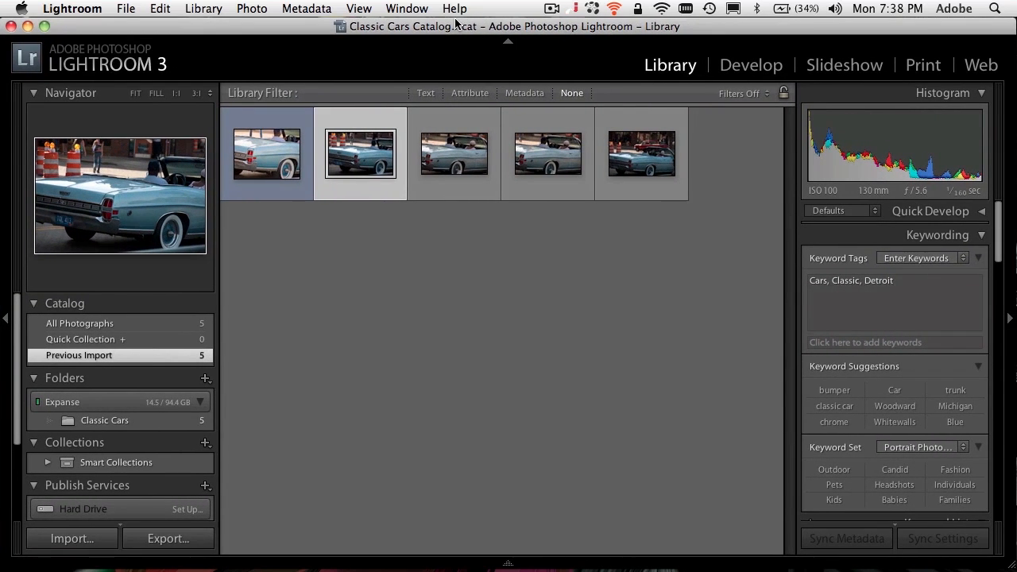
double_click(359, 153)
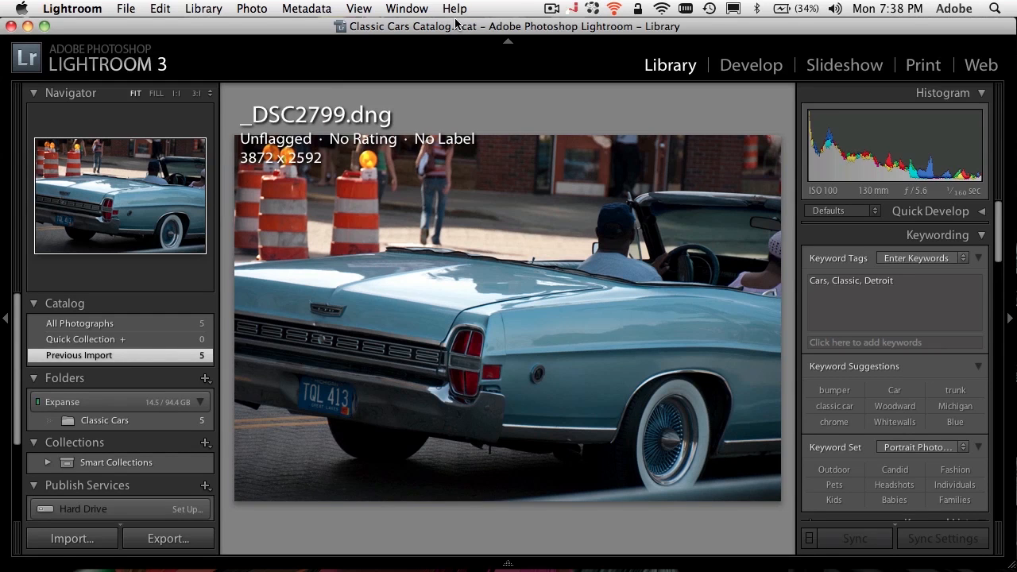
key(Tab)
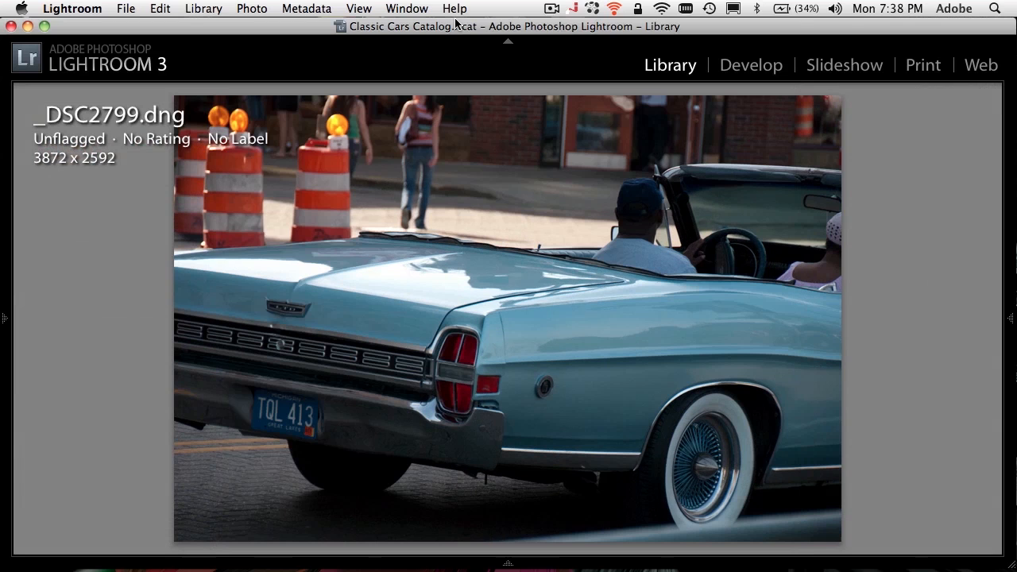
key(f)
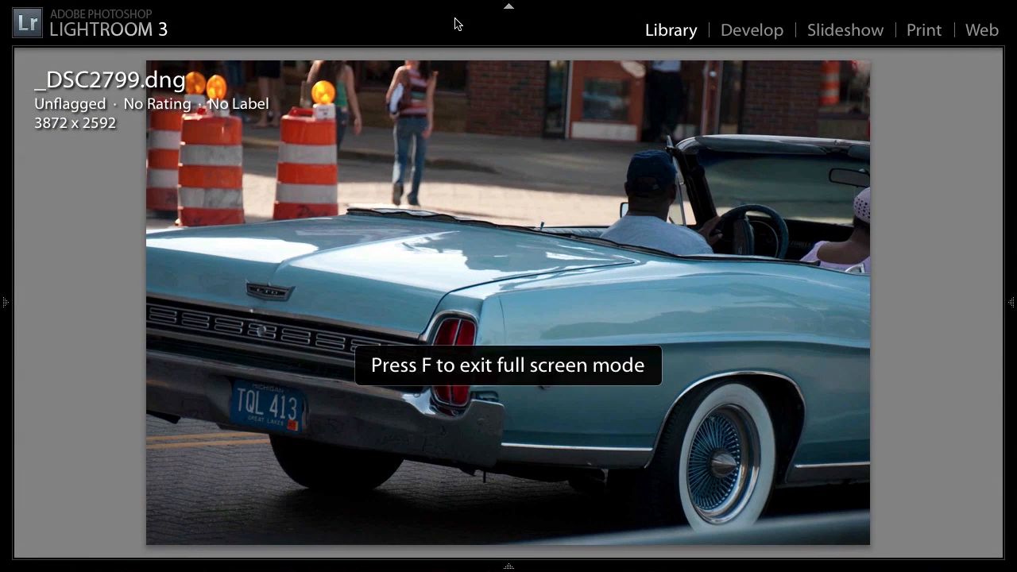
mouse_move(873, 267)
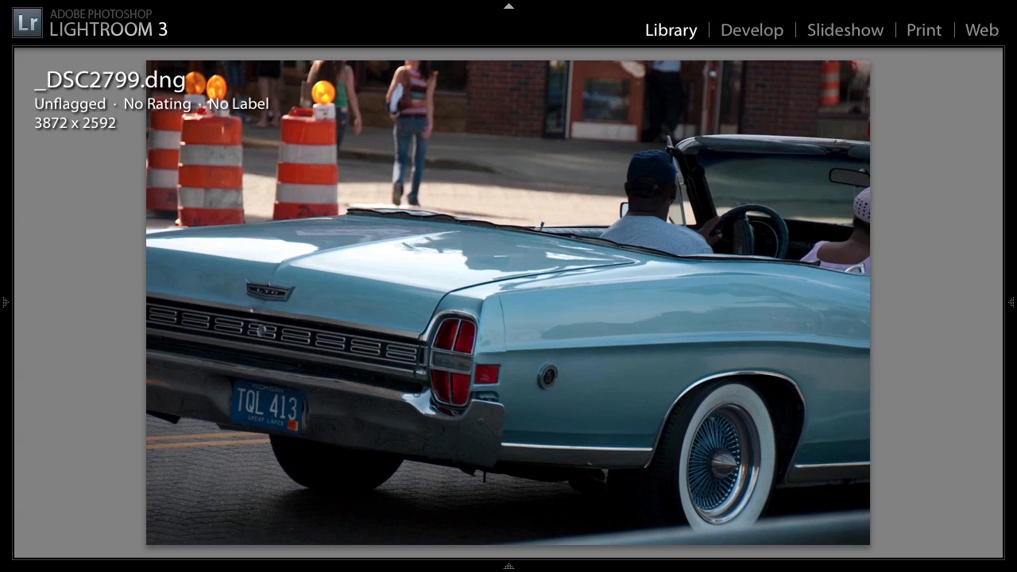
mouse_move(989, 220)
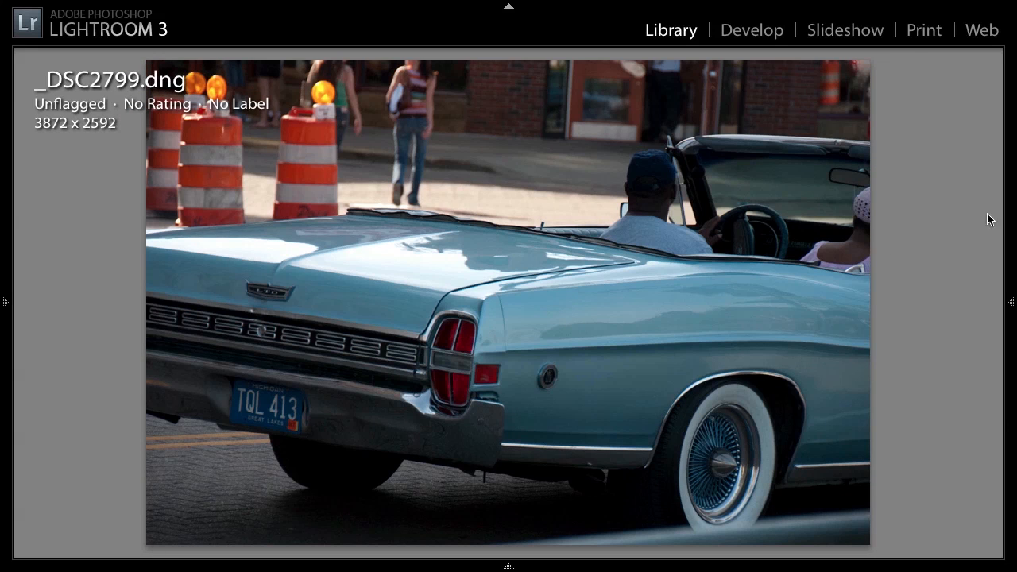
mouse_move(969, 232)
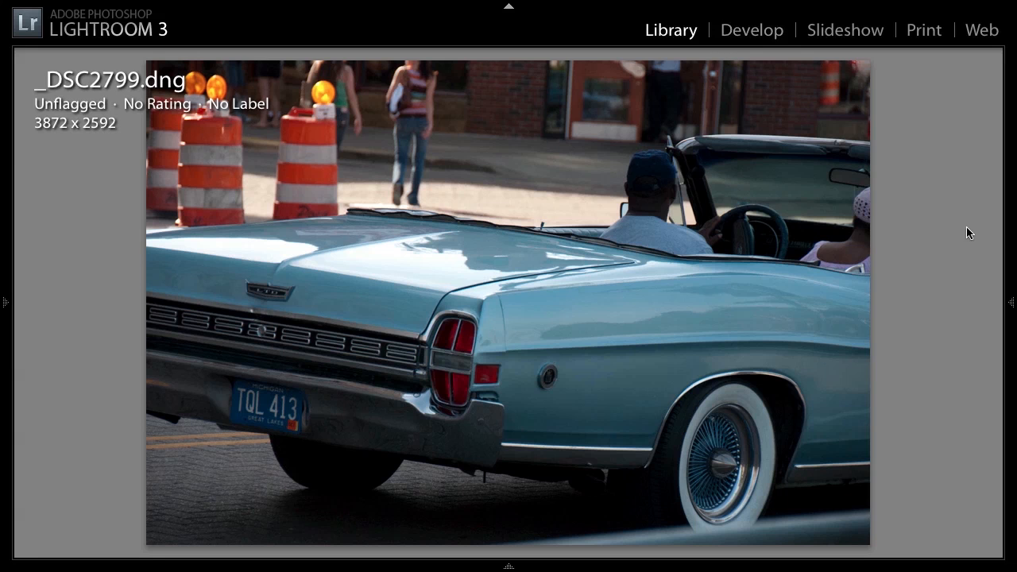
mouse_move(952, 235)
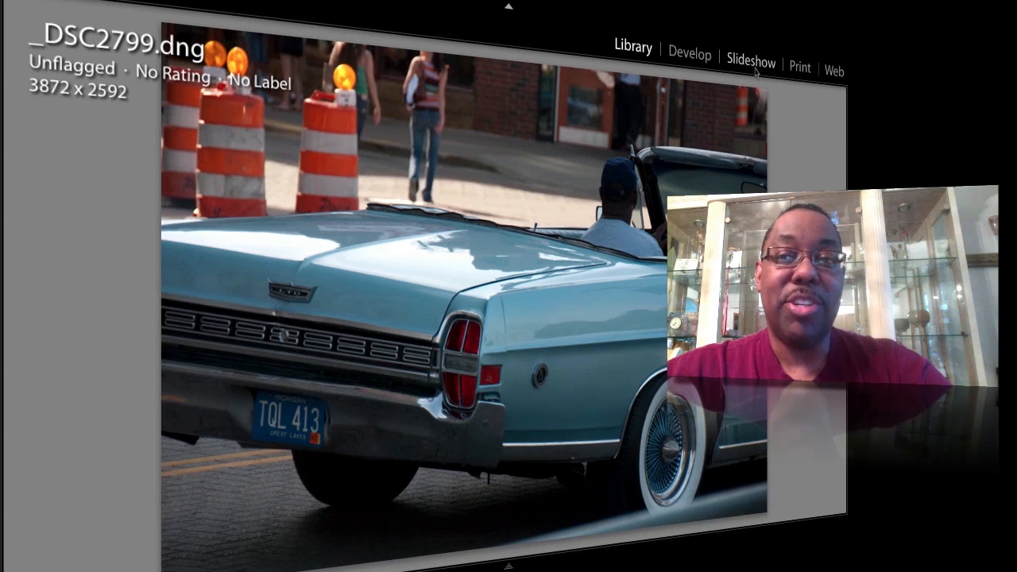
mouse_move(817, 80)
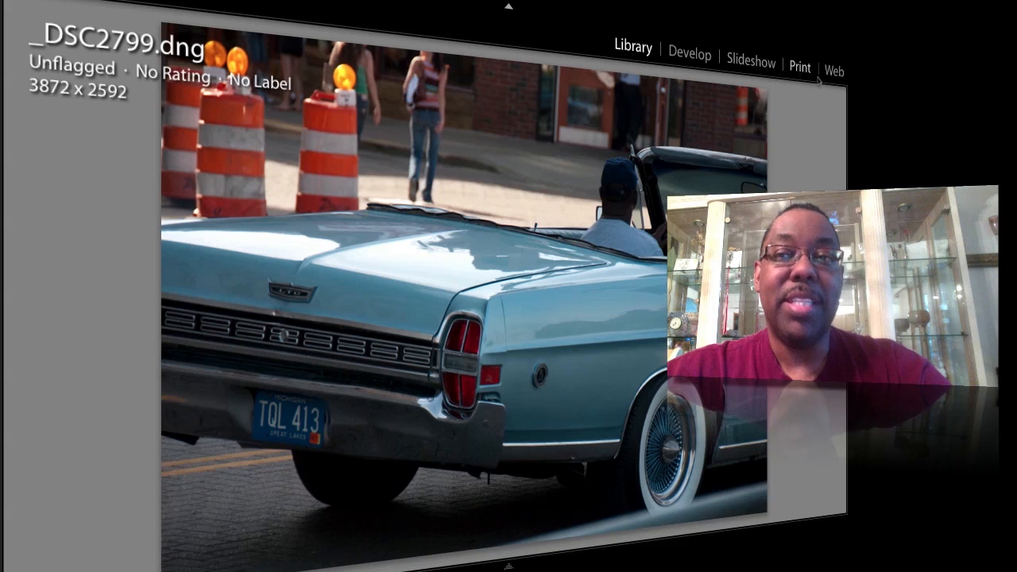
mouse_move(826, 114)
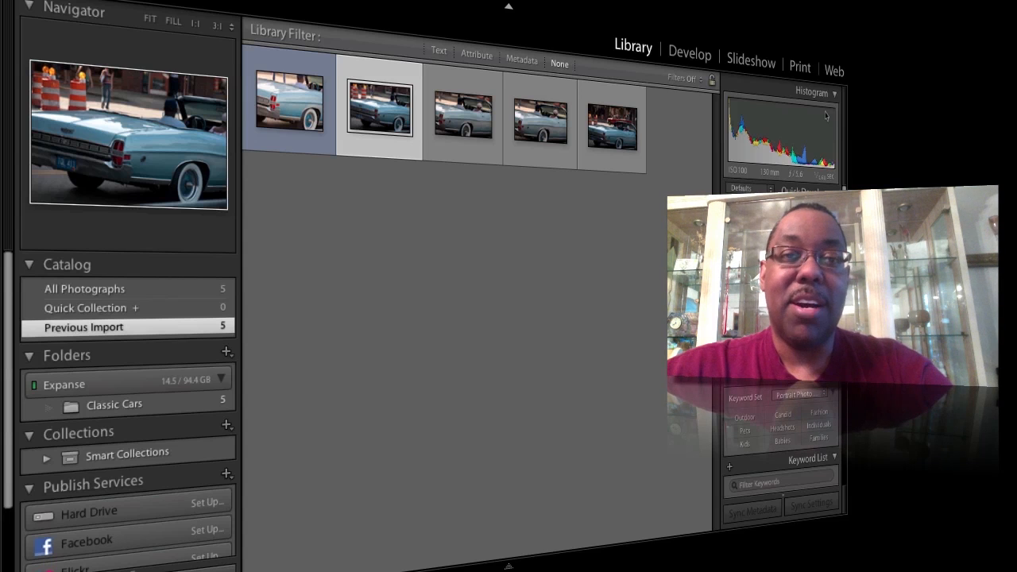
mouse_move(232, 369)
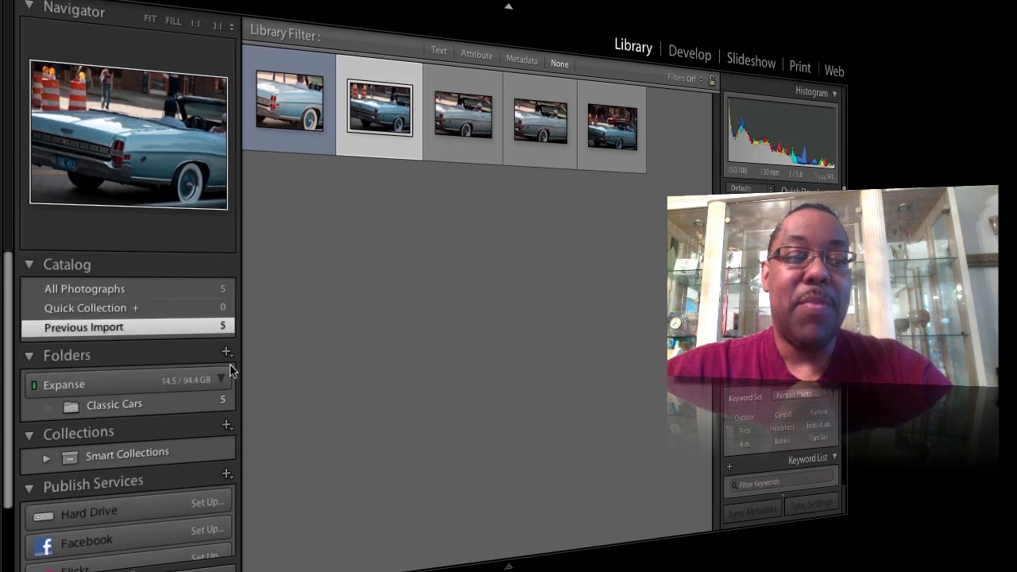
mouse_move(70, 378)
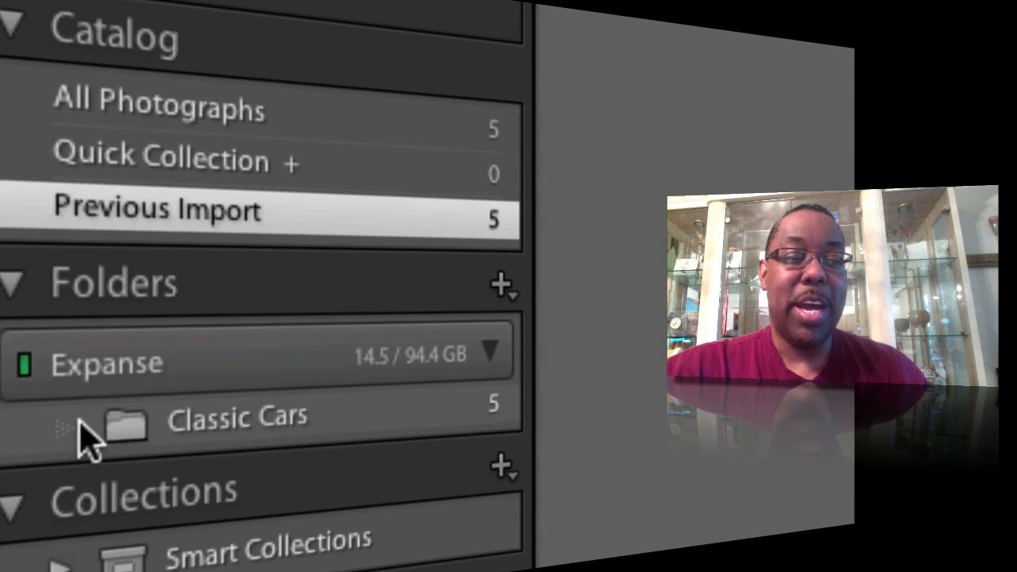
mouse_move(495, 416)
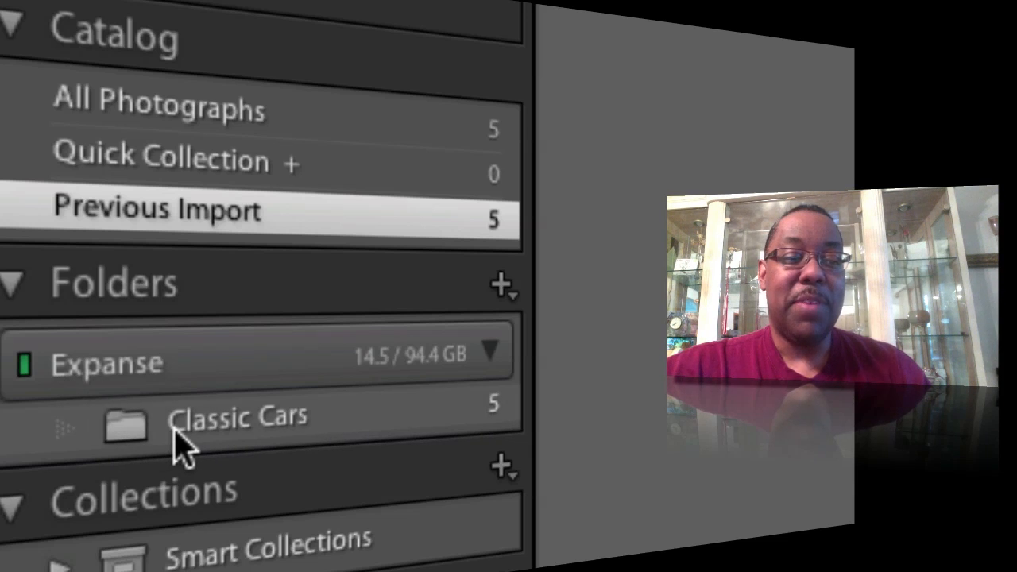
mouse_move(432, 400)
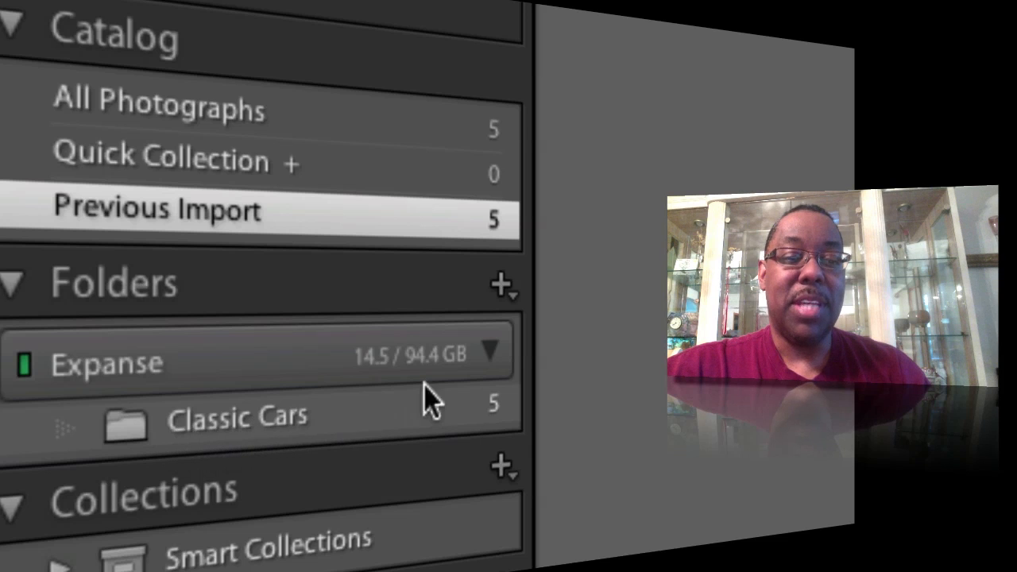
mouse_move(381, 394)
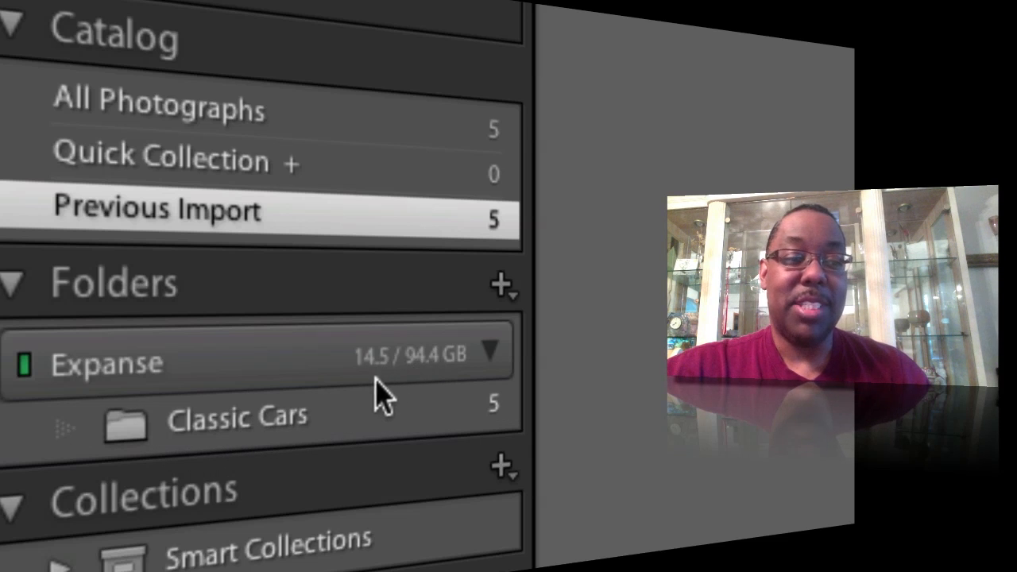
mouse_move(140, 442)
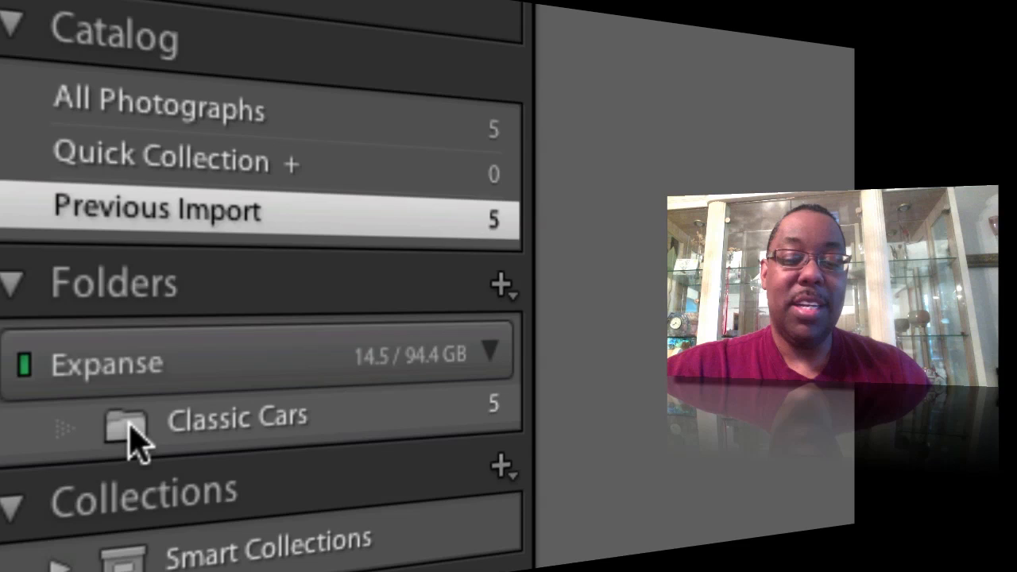